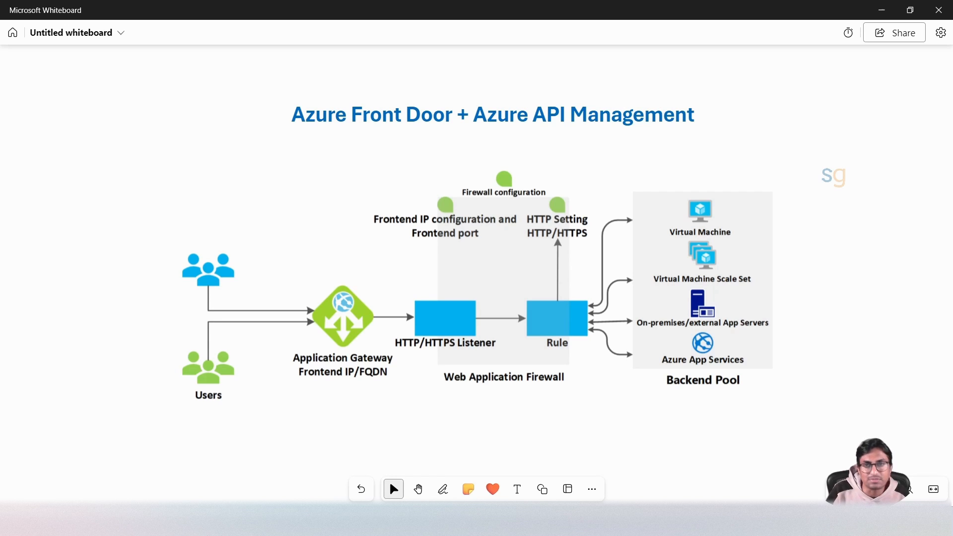
Step: Highlight the external VNet prerequisite in Microsoft Learn, then bring up the nfacto API Management service
click(443, 489)
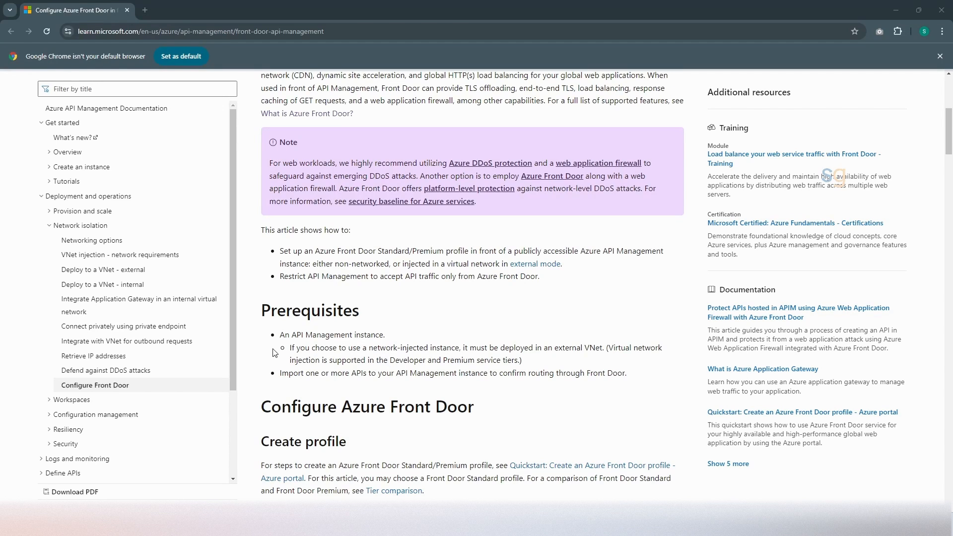
mouse_move(287, 348)
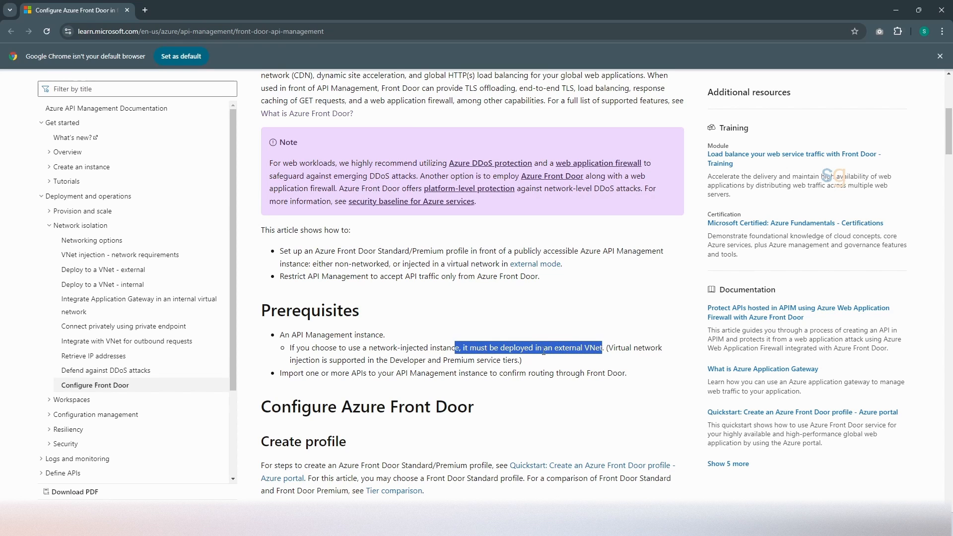
mouse_move(570, 359)
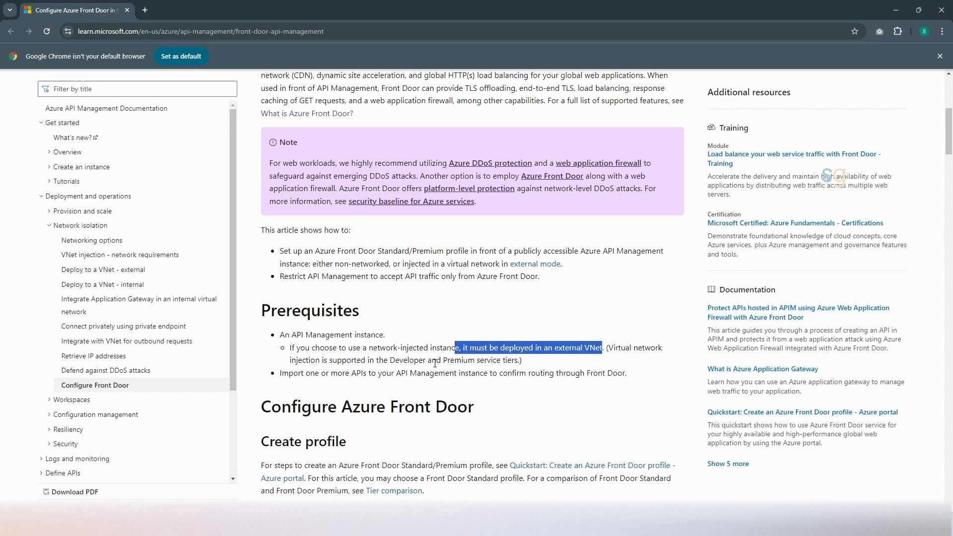
click(69, 9)
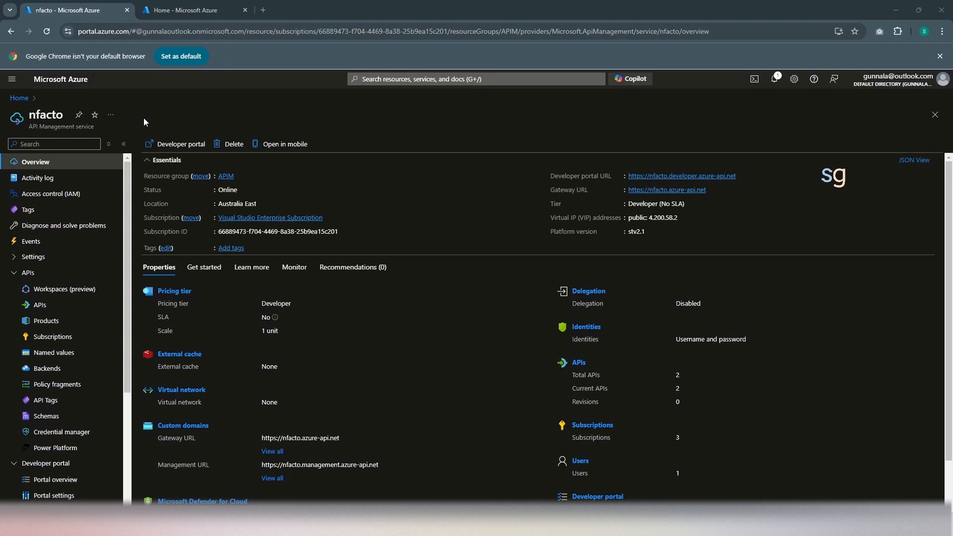
Step: Note nfacto's Developer tier, then reach Network under Deployment + infrastructure
double_click(45, 115)
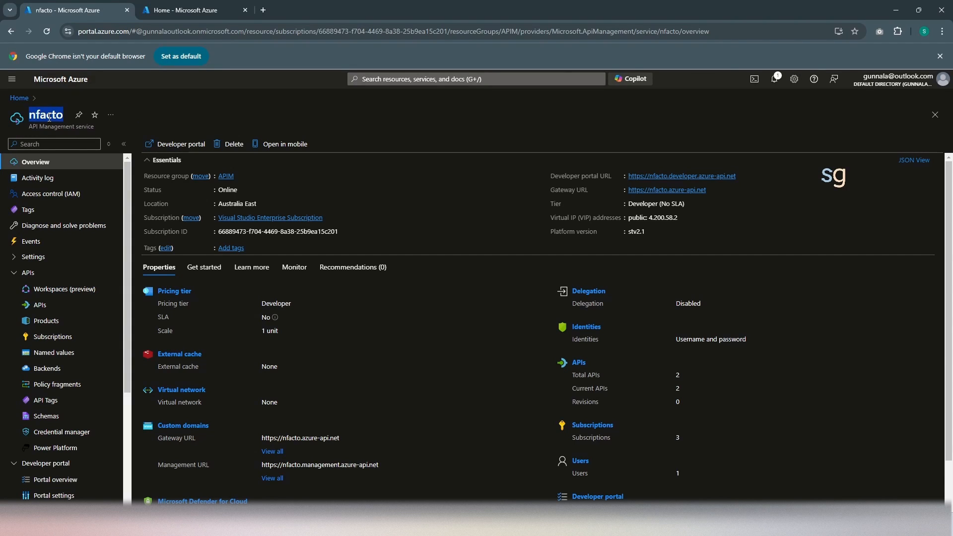
mouse_move(486, 151)
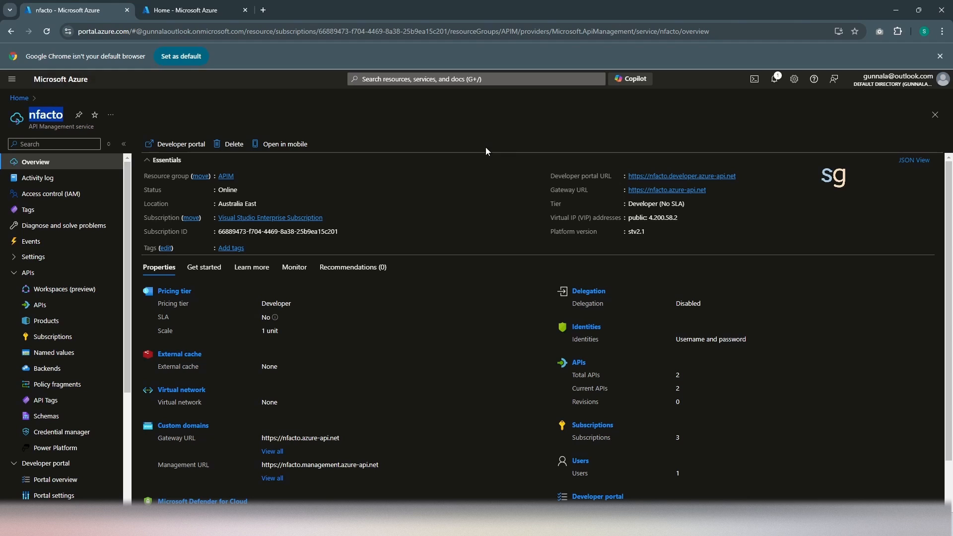
double_click(642, 203)
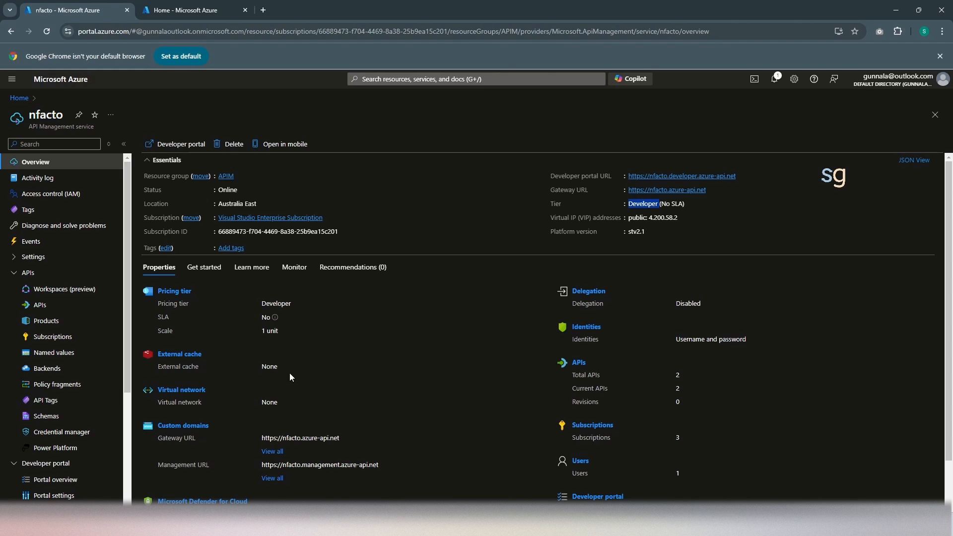
mouse_move(201, 402)
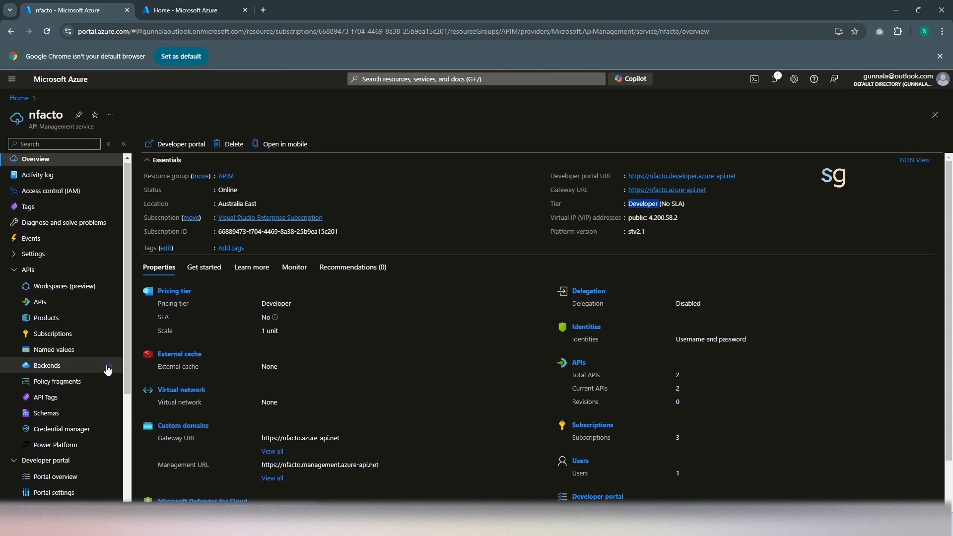
scroll(down, 3)
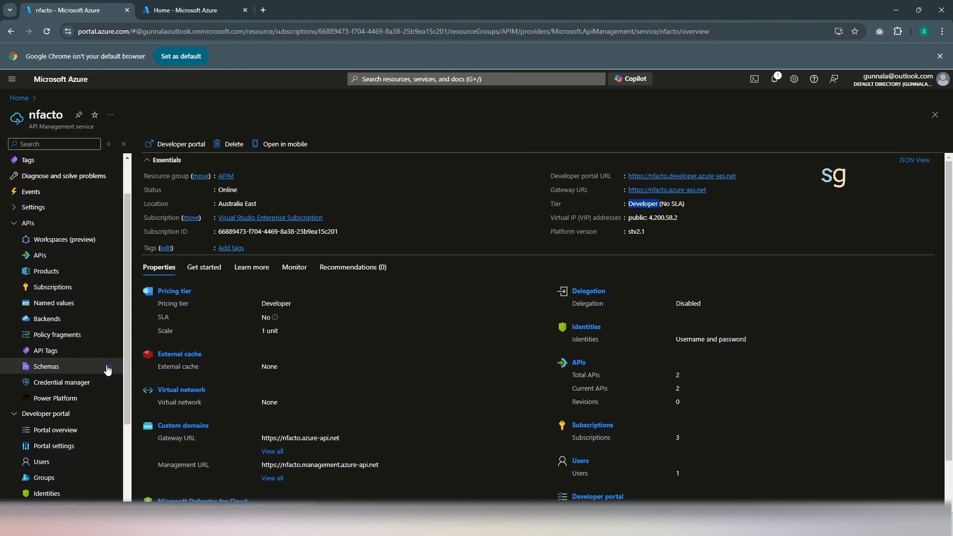
scroll(down, 3)
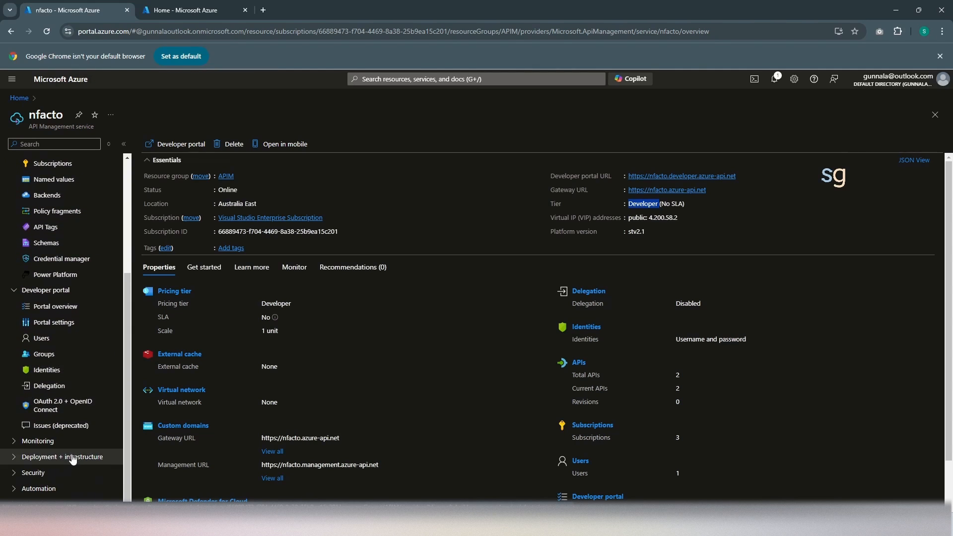
click(67, 457)
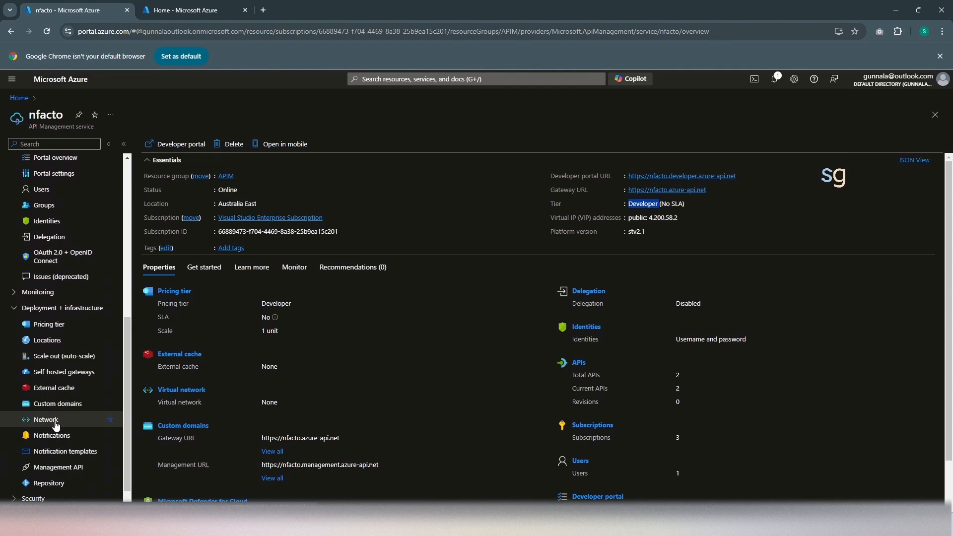
click(46, 419)
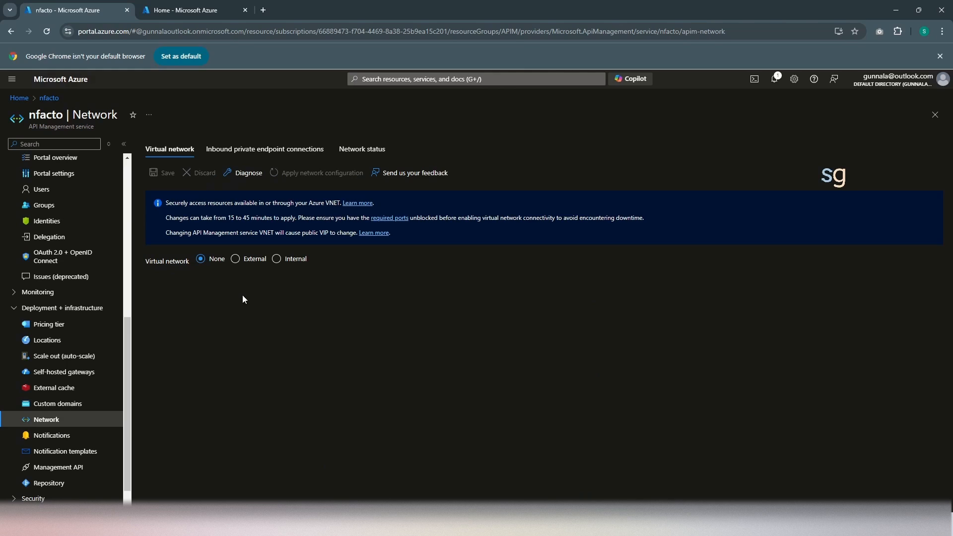
Step: Preview the External virtual network option and set the virtual network back to None
click(235, 258)
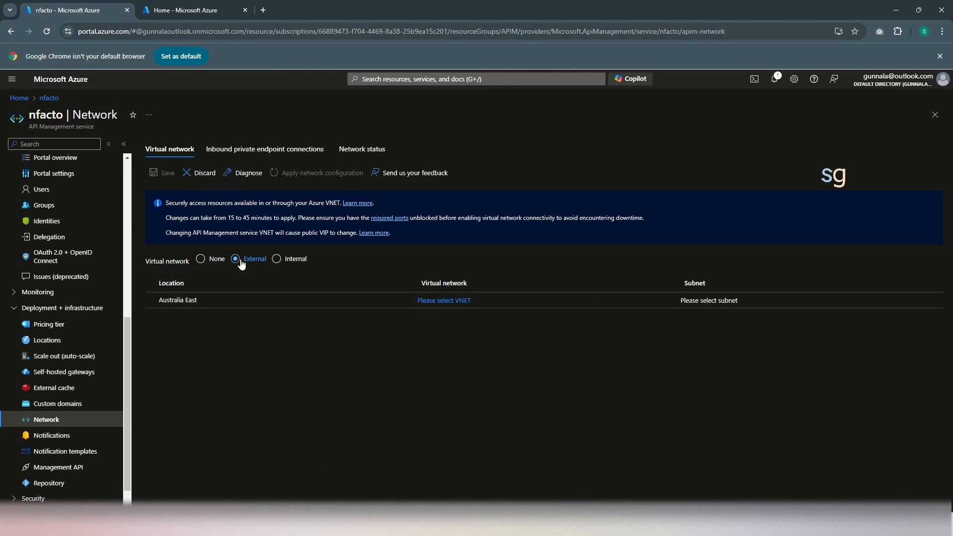
mouse_move(271, 323)
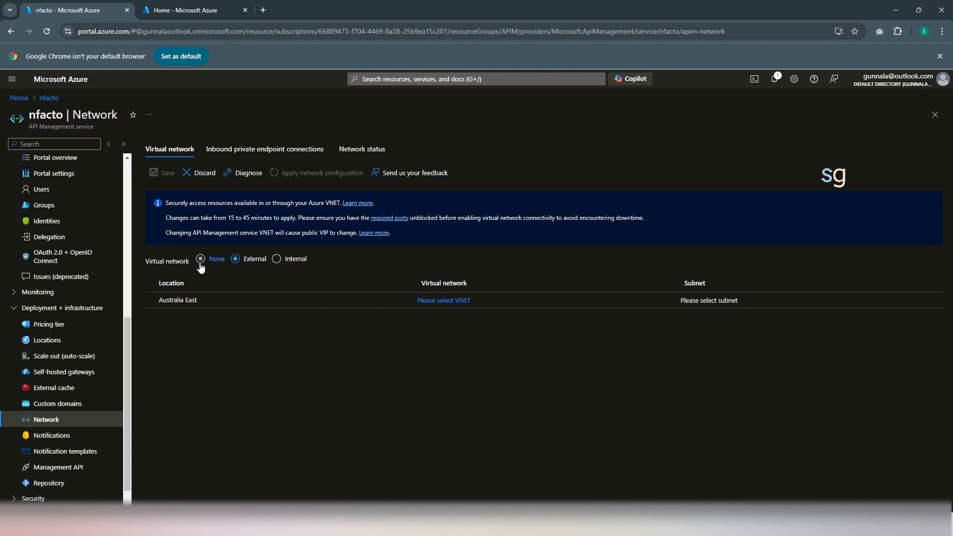
click(199, 258)
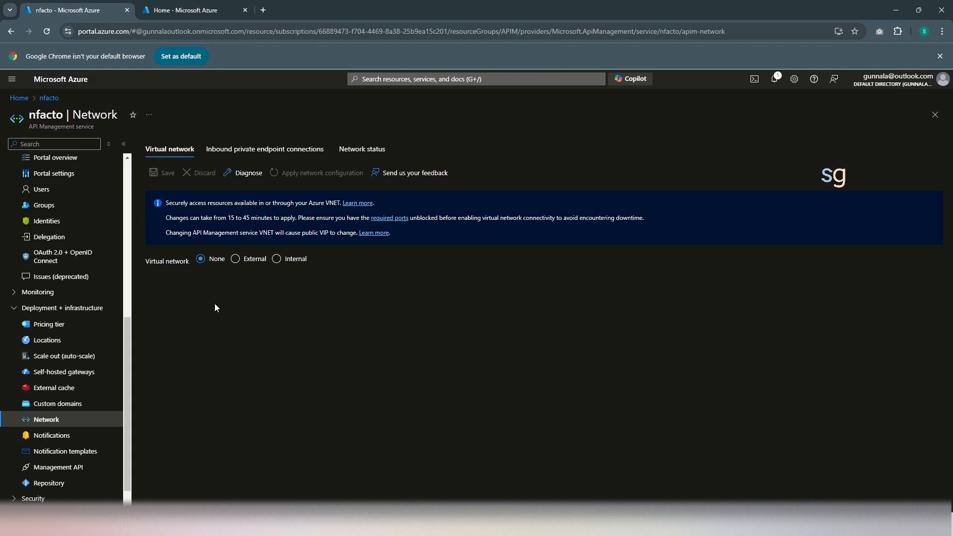
mouse_move(185, 330)
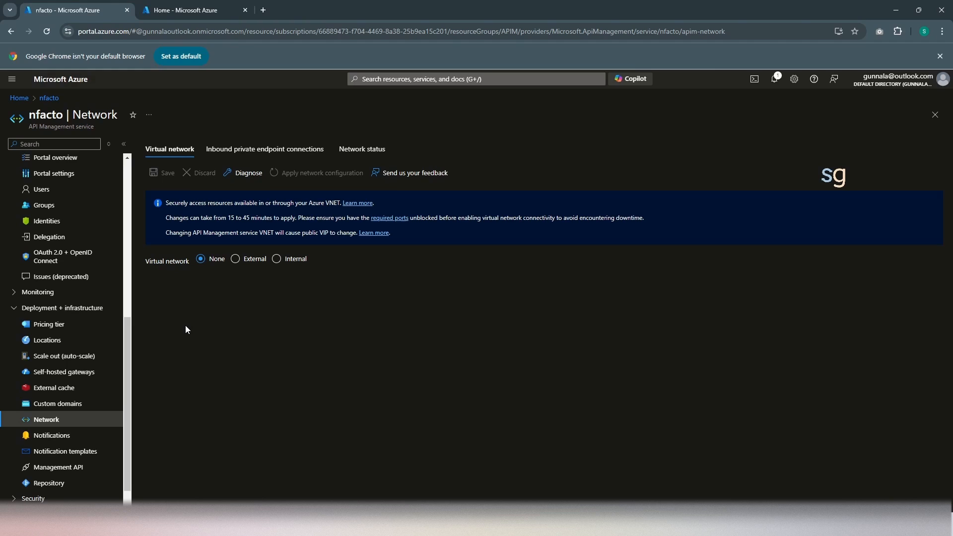
mouse_move(190, 324)
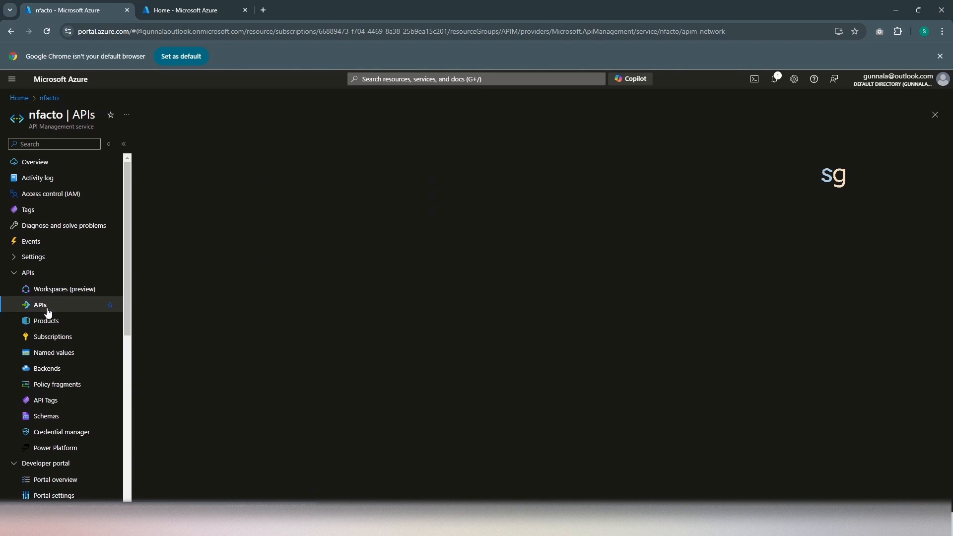
Step: Reach the Sample API's GET /test operation design showing its return-response inbound policy
click(40, 305)
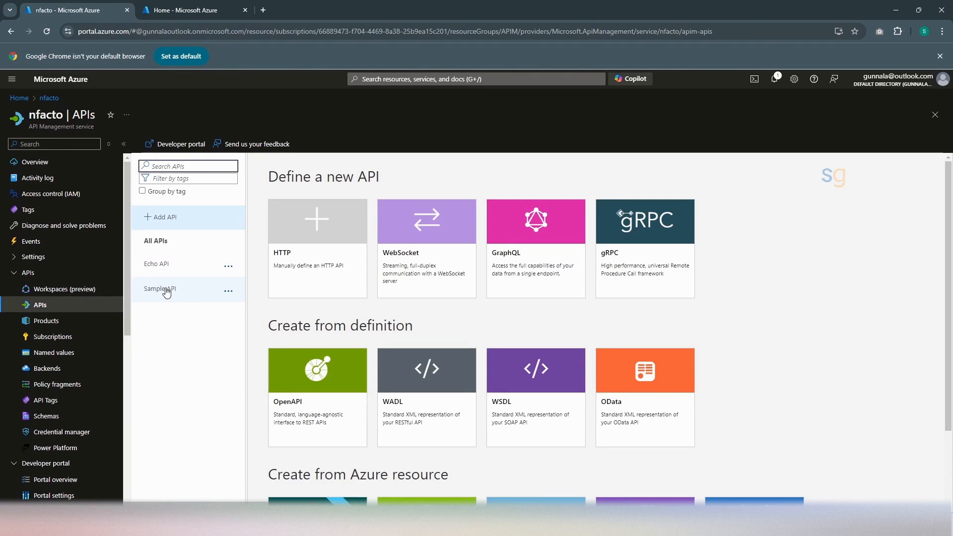
click(160, 288)
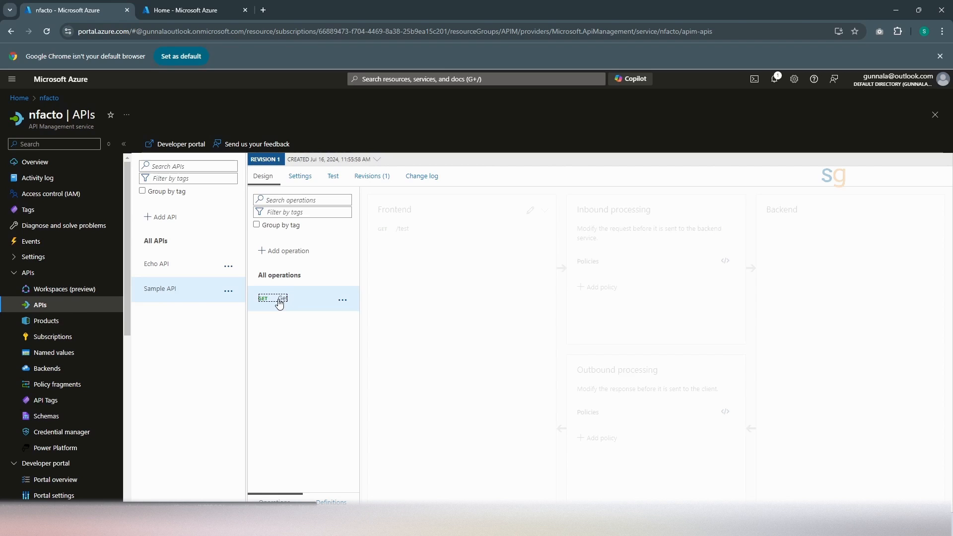
click(273, 298)
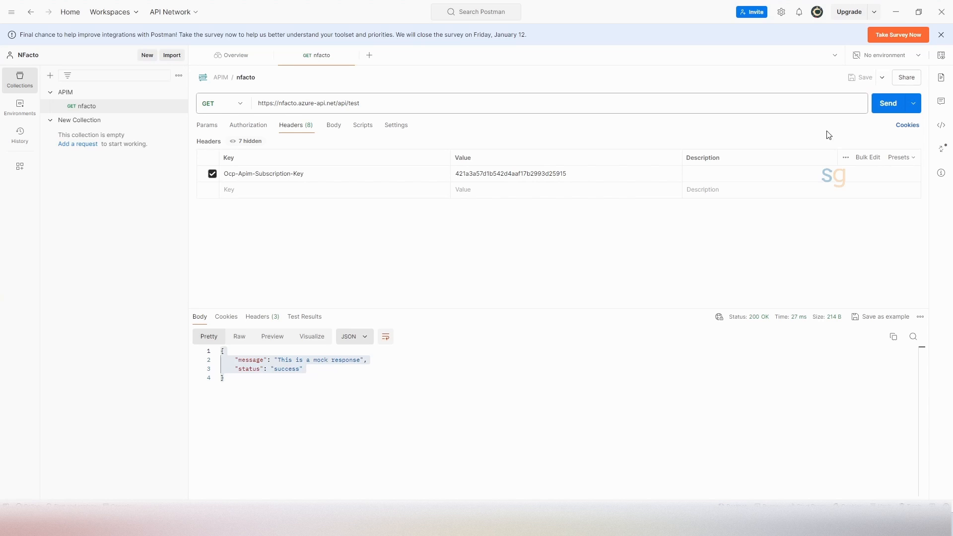
click(888, 103)
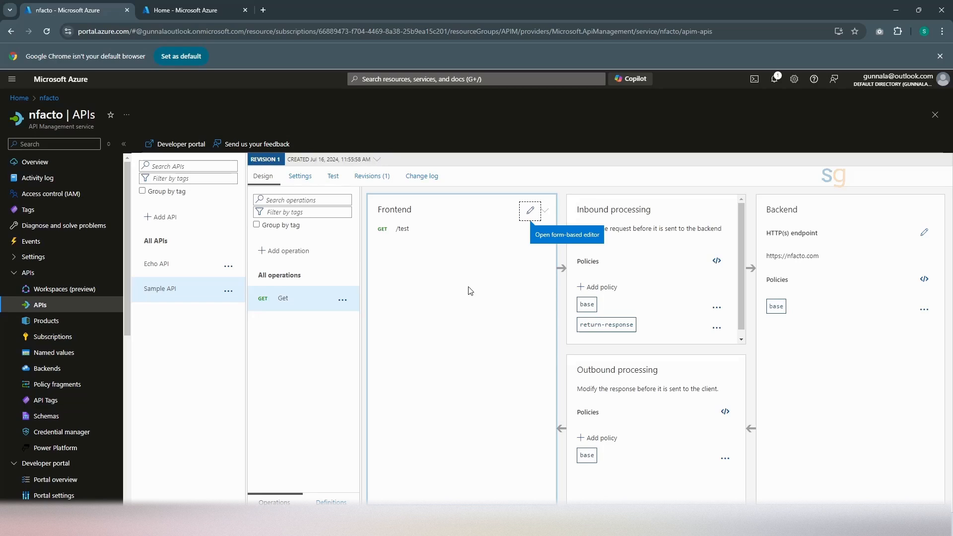
mouse_move(452, 303)
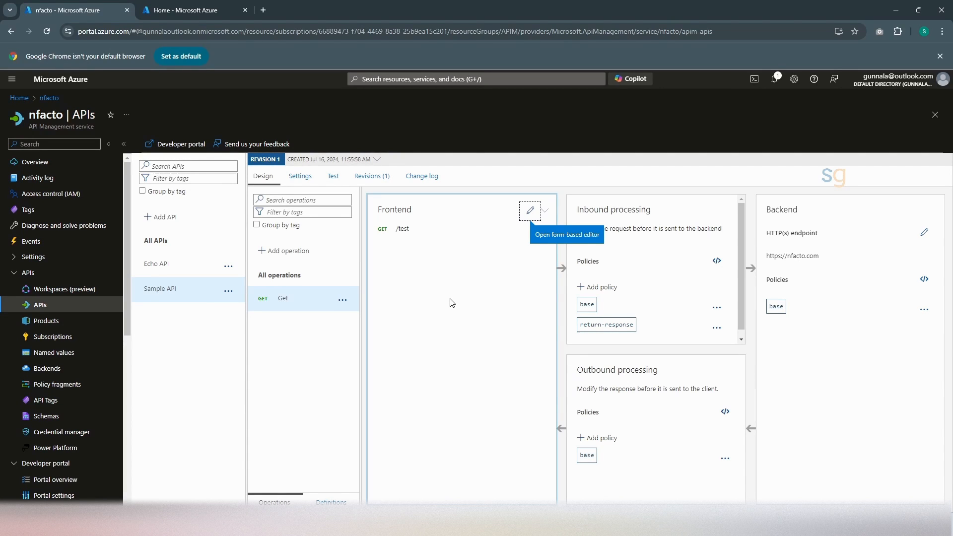
mouse_move(369, 237)
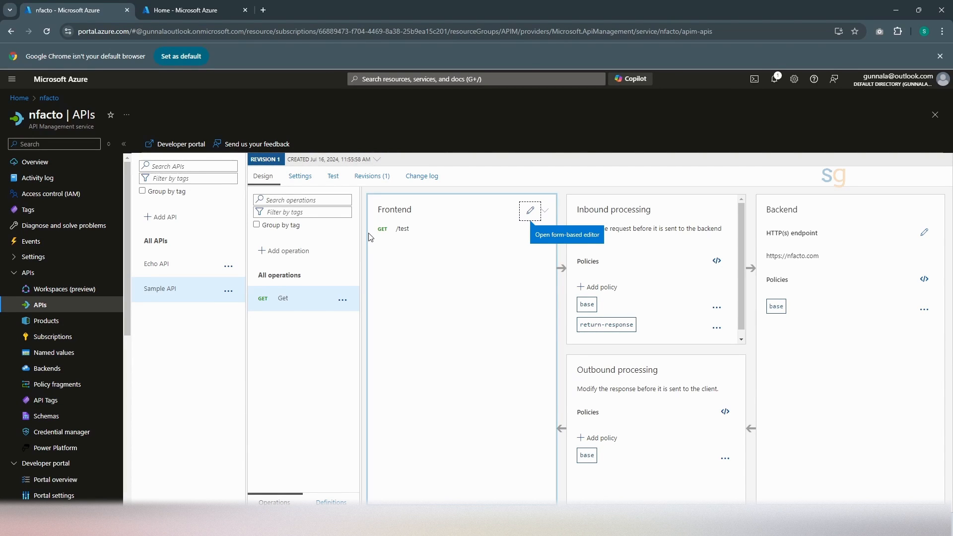
Step: From the portal home, start a new profile under Front Door and CDN profiles
click(195, 10)
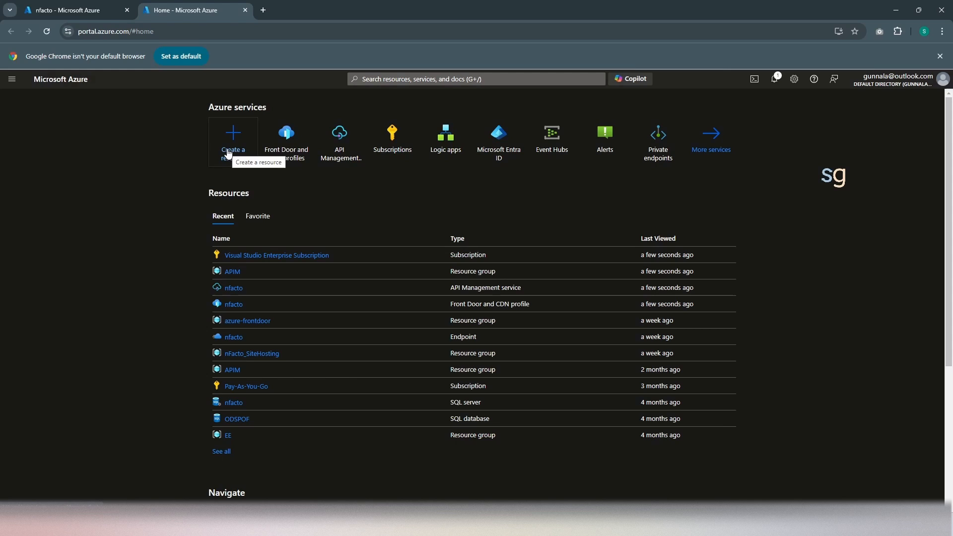
mouse_move(286, 140)
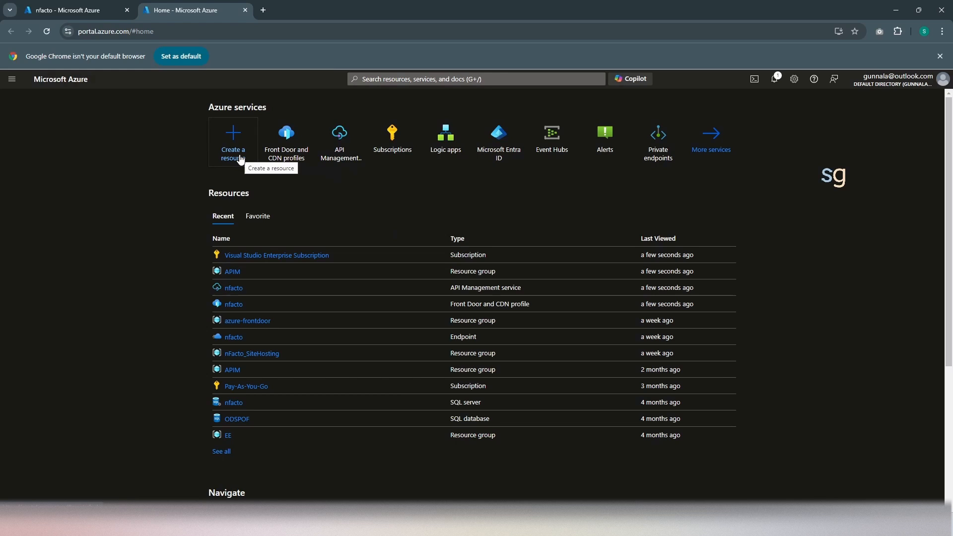
mouse_move(406, 78)
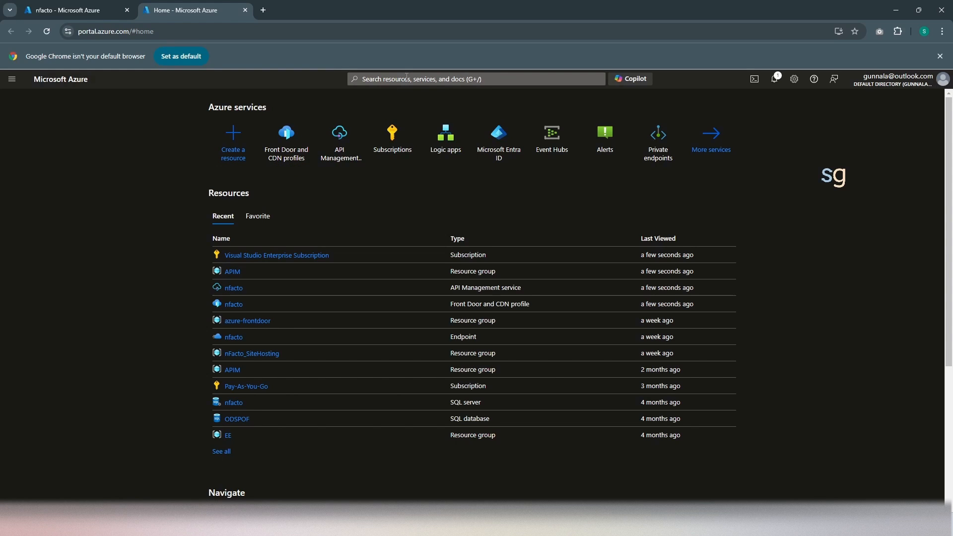
click(475, 78)
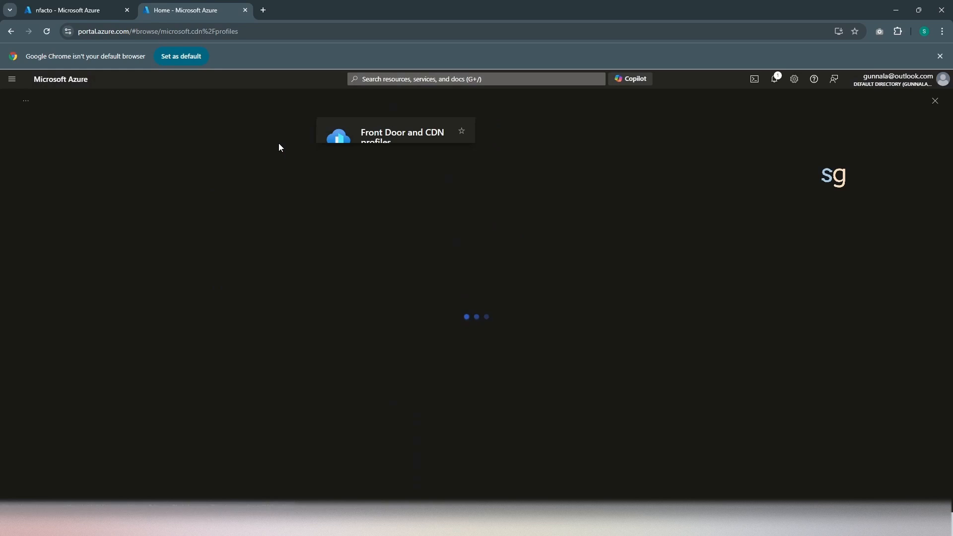
click(401, 132)
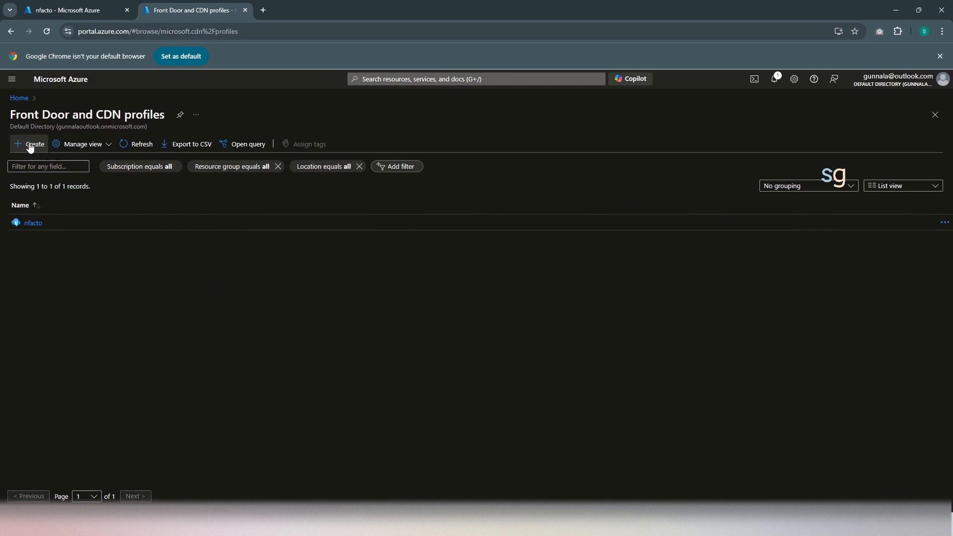
click(34, 144)
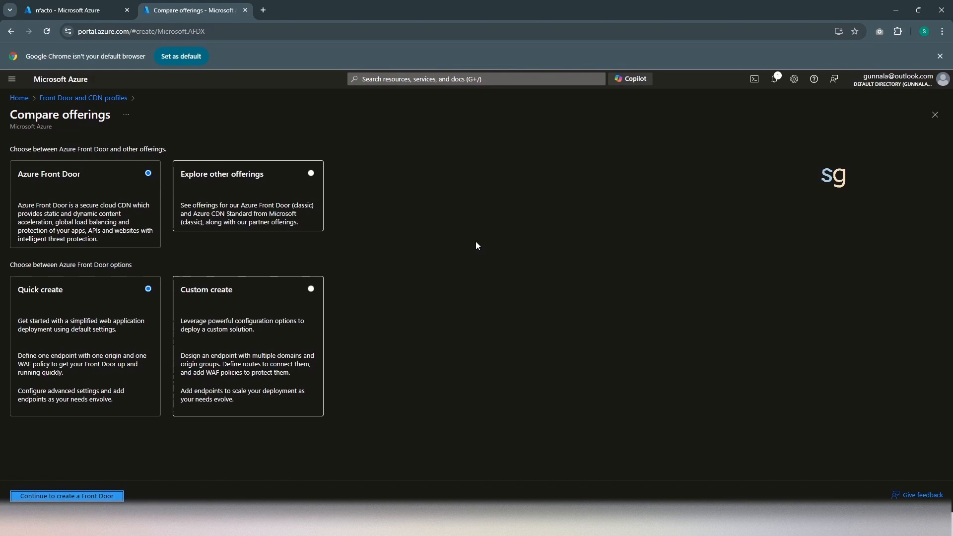
Step: Begin the profile in resource group azure-frontdoor with name nfacto-test and endpoint nfacto
click(67, 496)
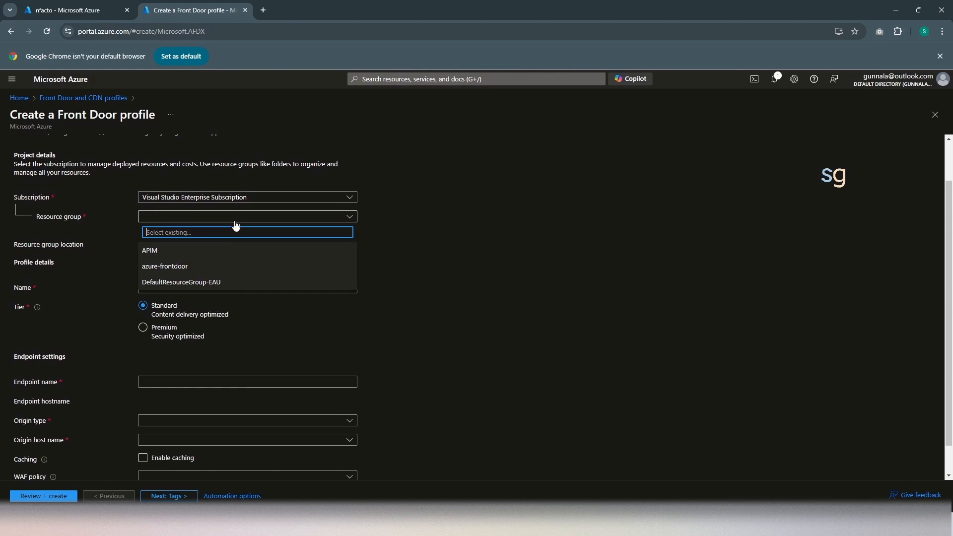
click(164, 266)
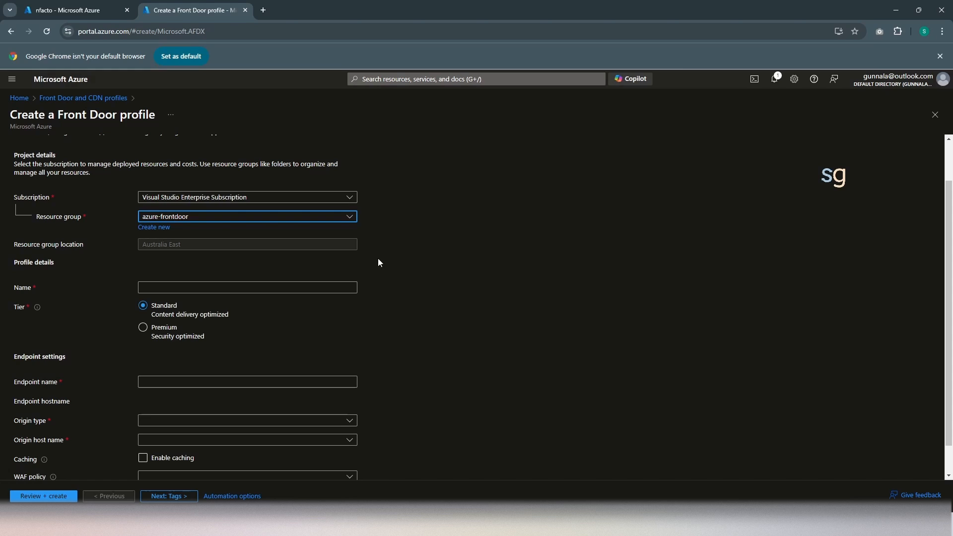
mouse_move(198, 255)
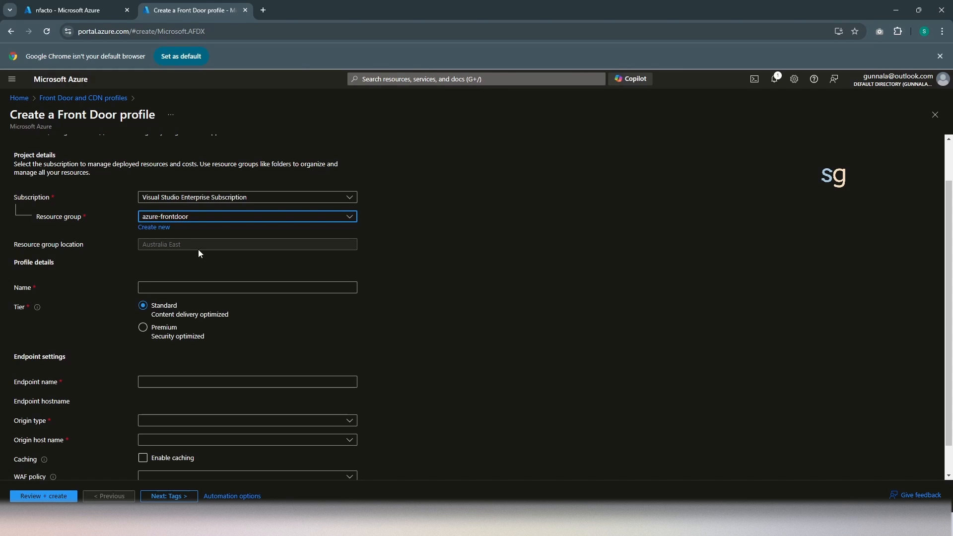
mouse_move(180, 254)
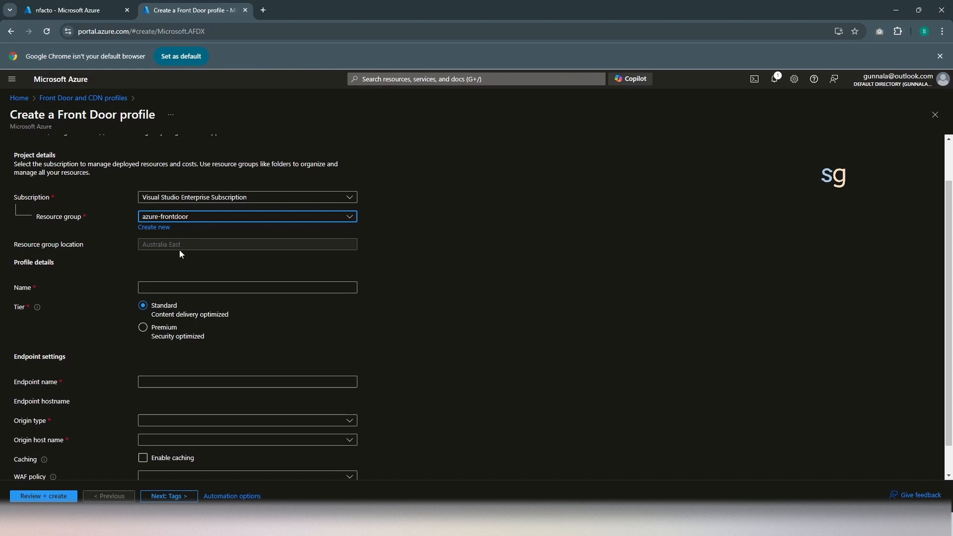
mouse_move(152, 274)
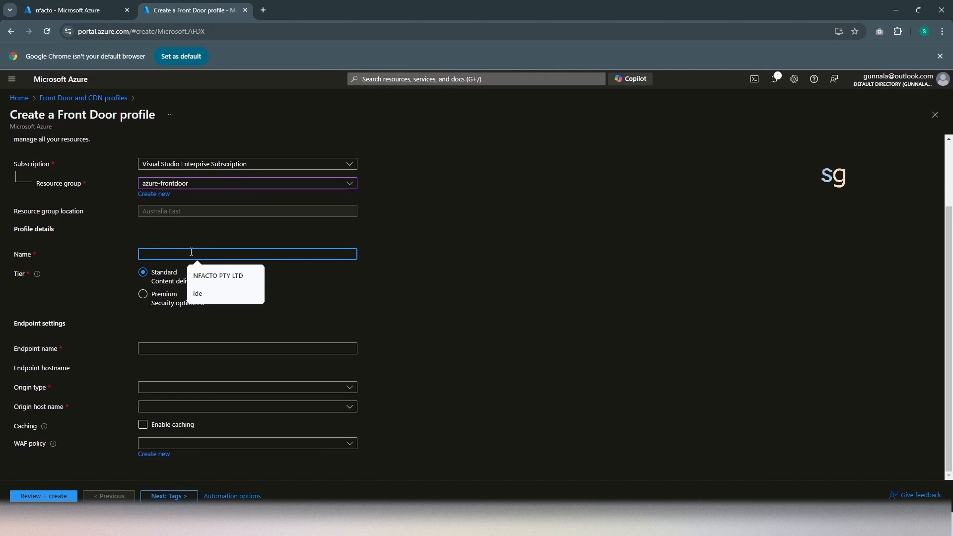
text(nfacto-)
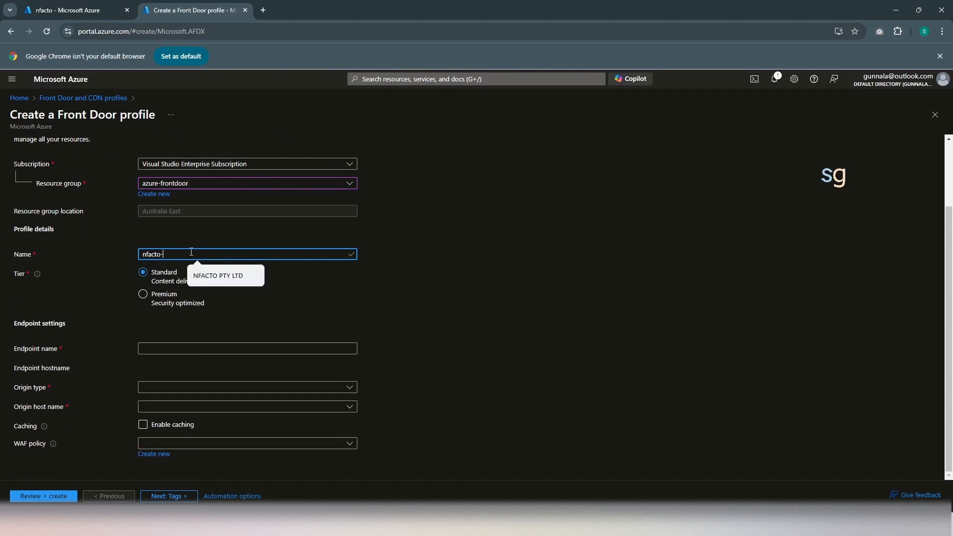
text(test)
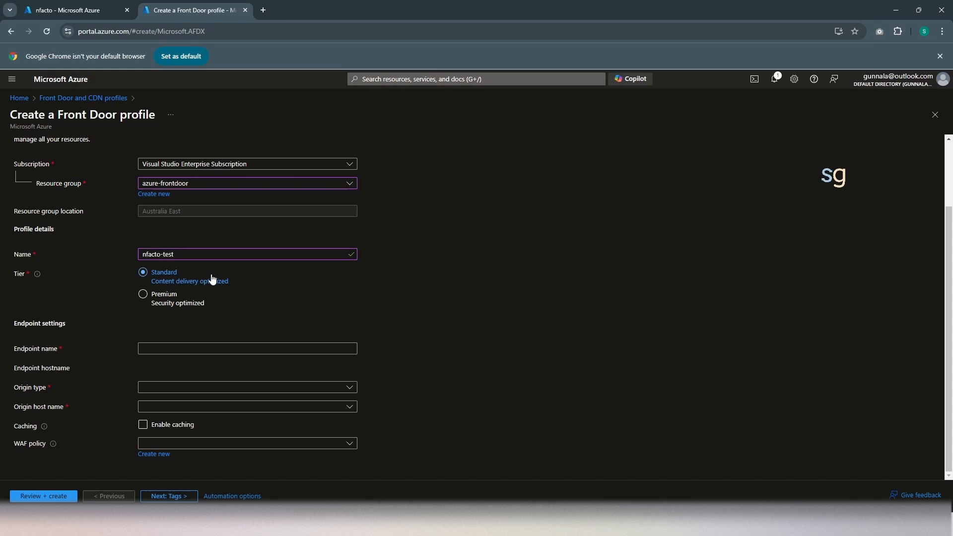
mouse_move(423, 298)
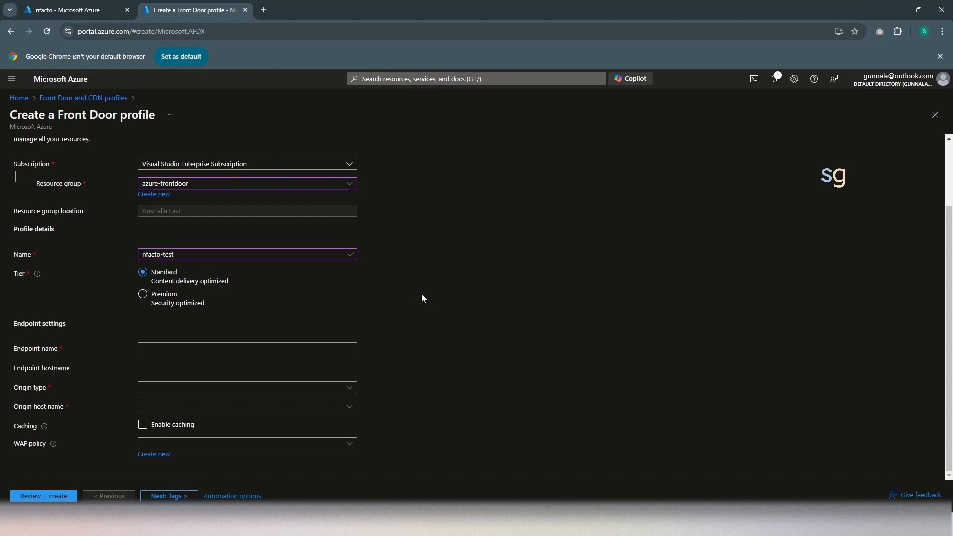
click(247, 349)
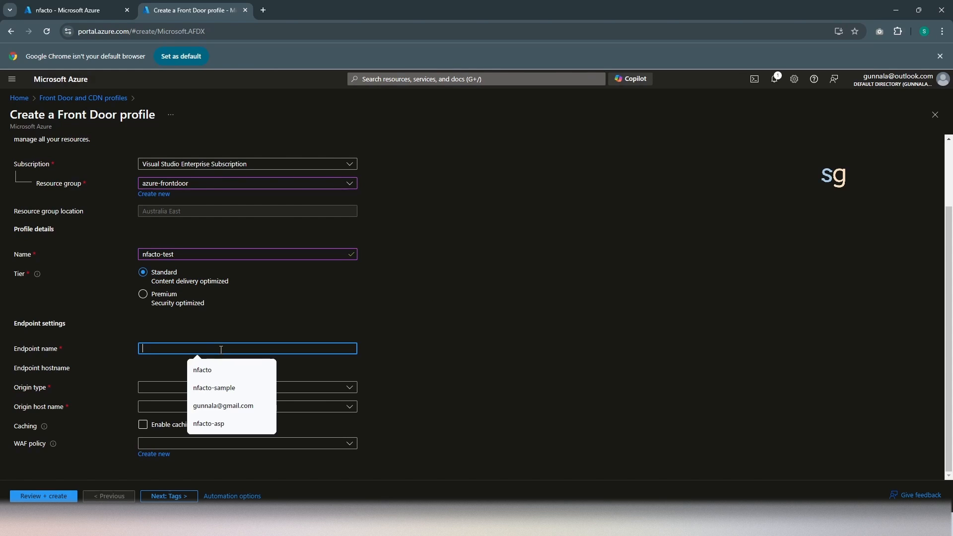
click(201, 372)
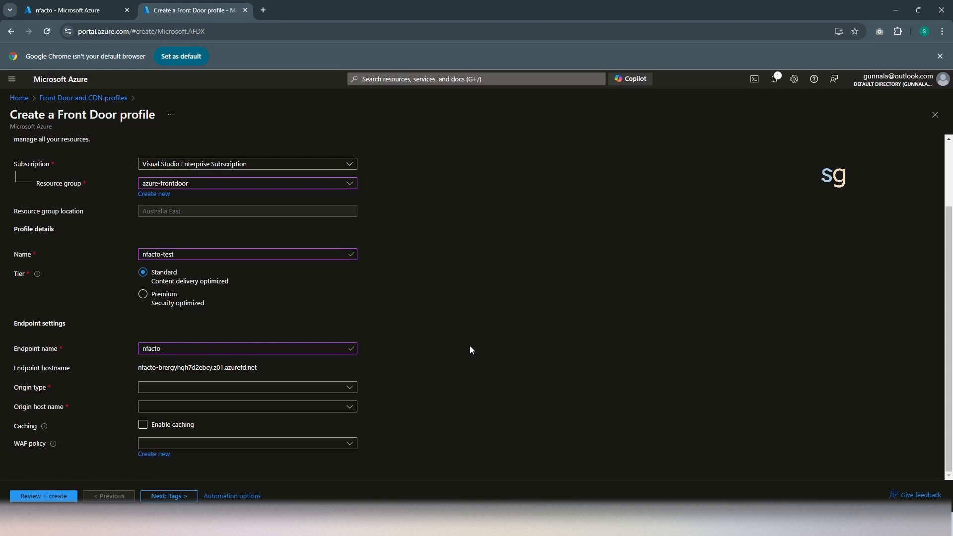
mouse_move(258, 375)
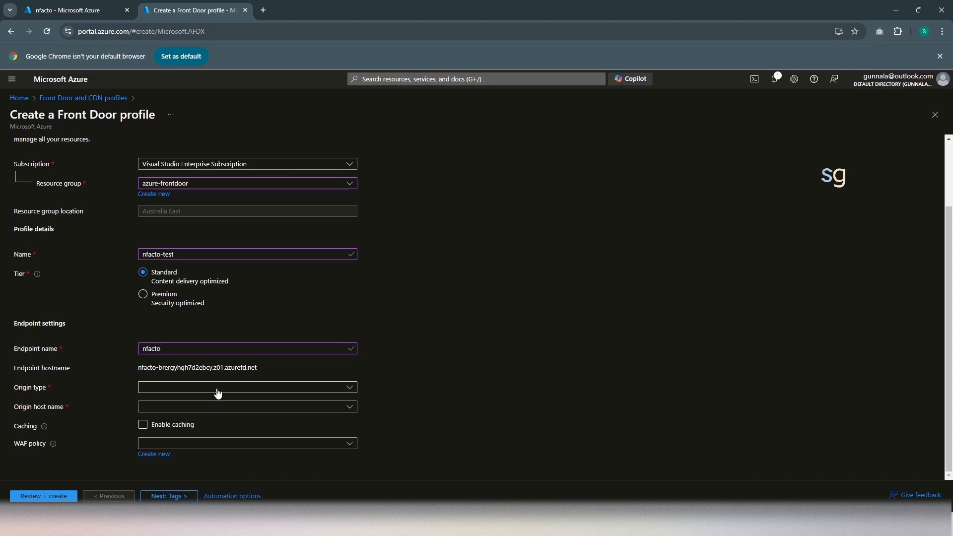
Step: Set origin type API Management with host nfacto.azure-api.net, caching off, and continue to Tags
click(246, 388)
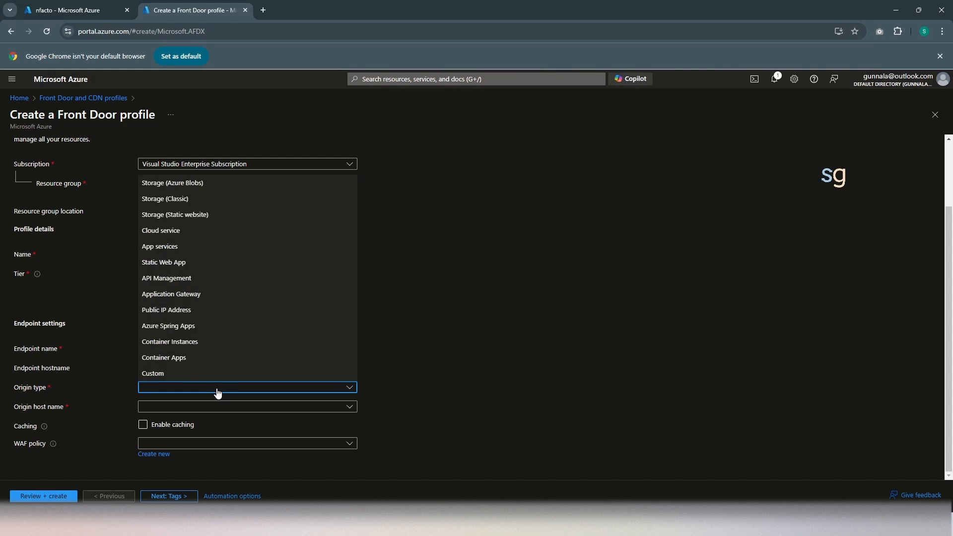
mouse_move(194, 206)
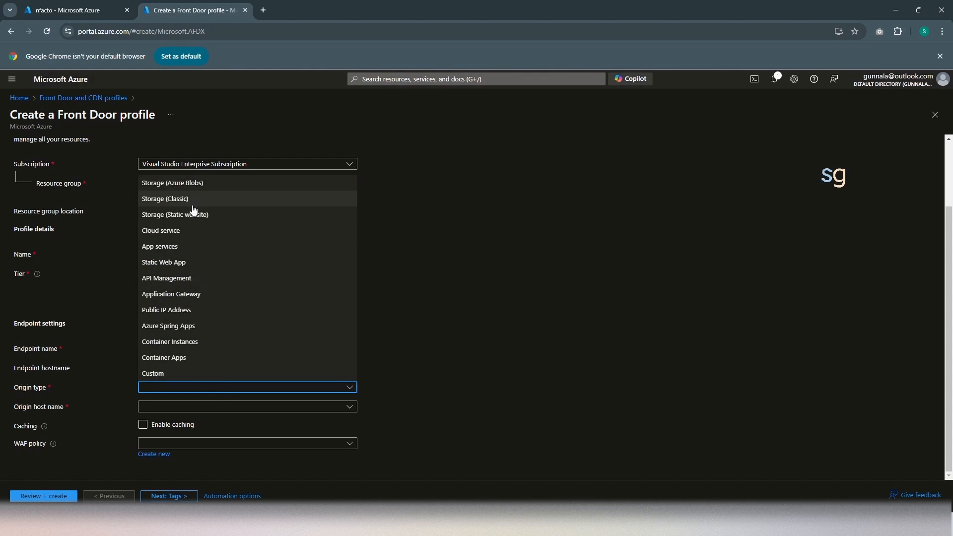
mouse_move(200, 254)
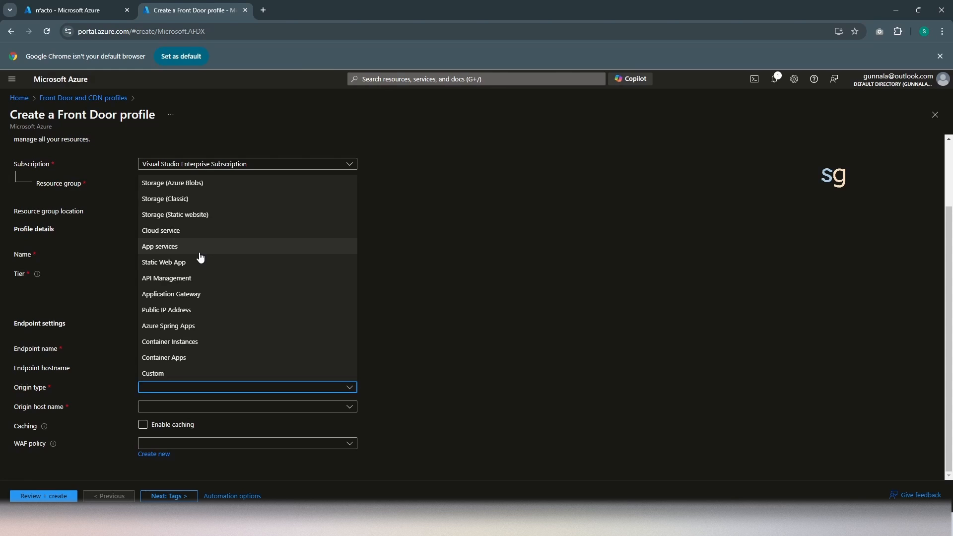
mouse_move(189, 257)
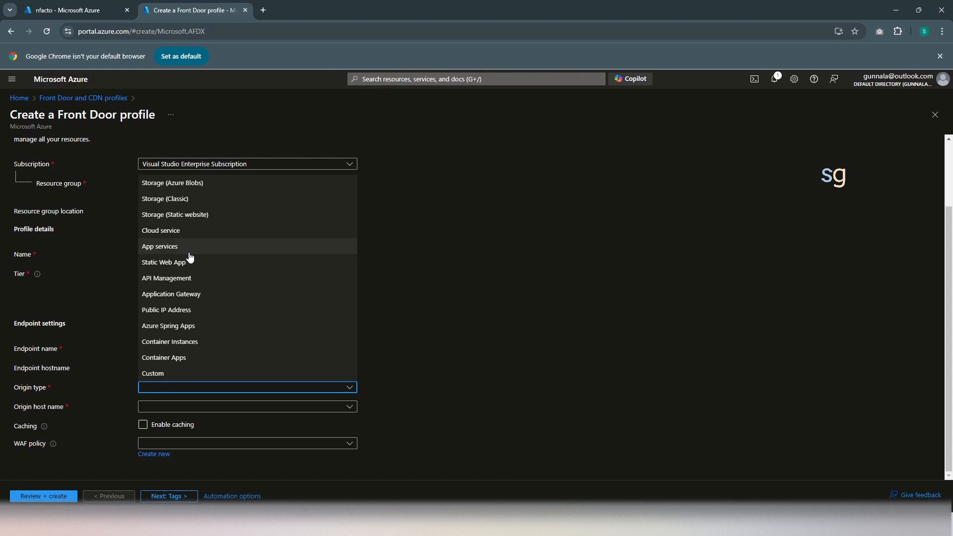
mouse_move(188, 262)
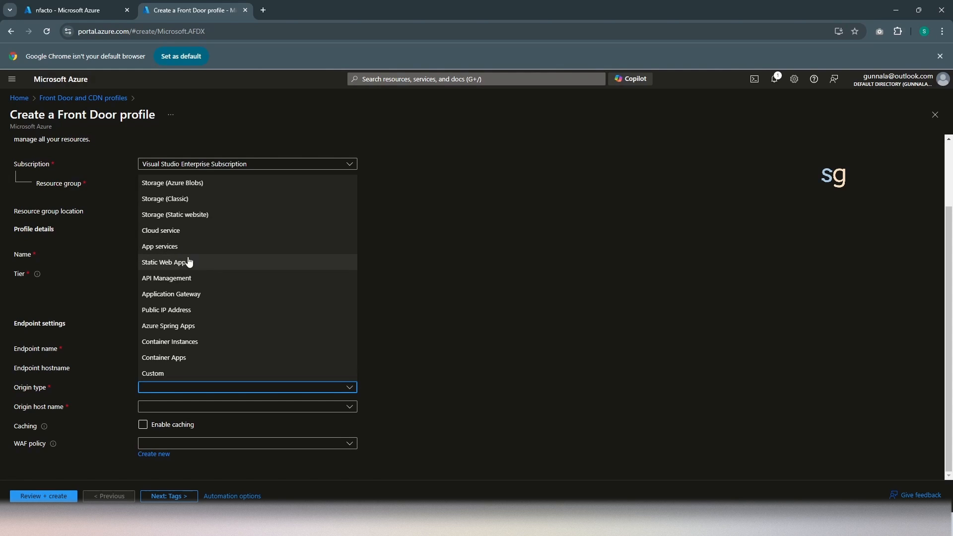
mouse_move(184, 297)
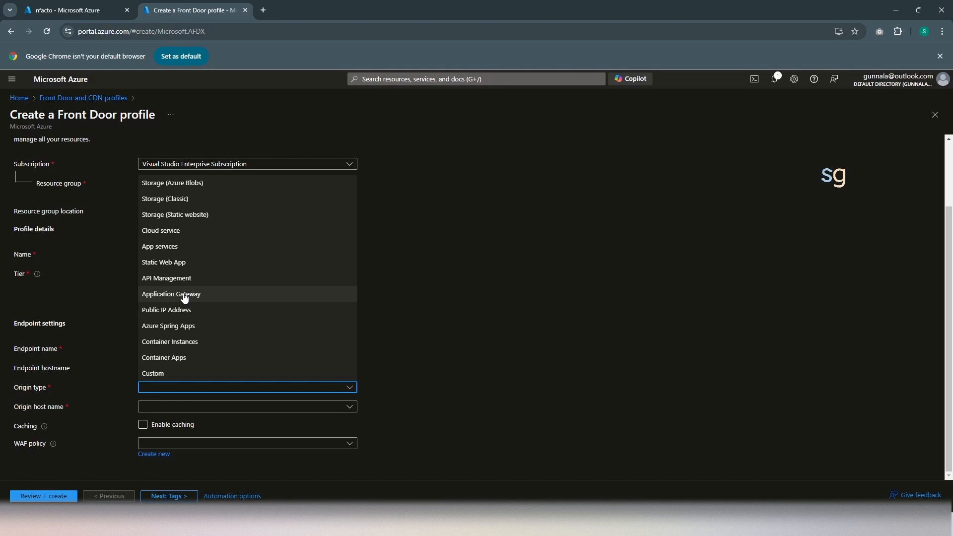
mouse_move(171, 283)
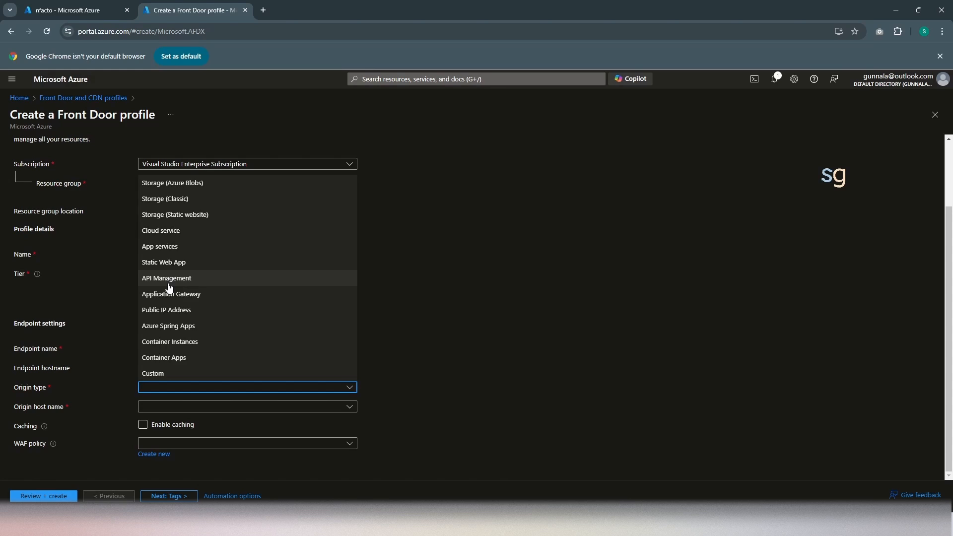
click(166, 278)
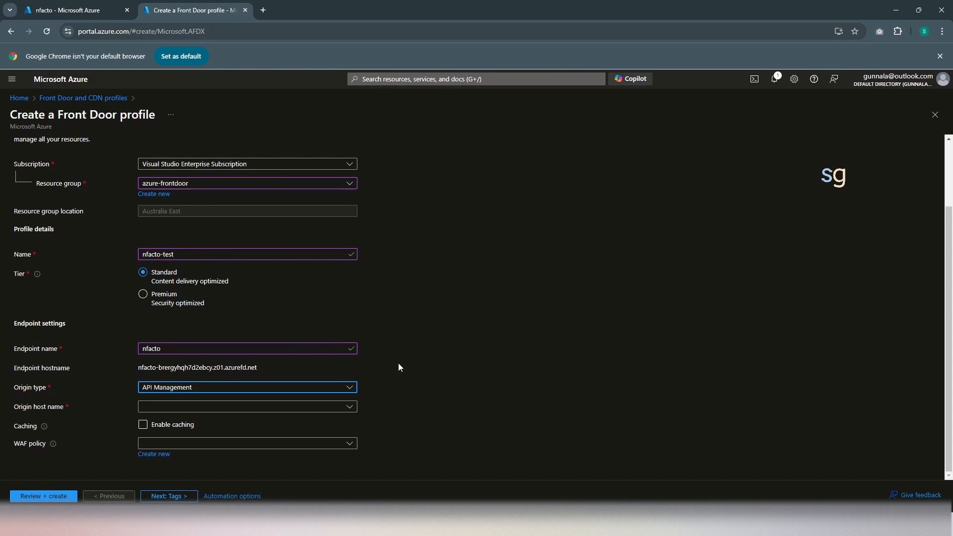
click(247, 406)
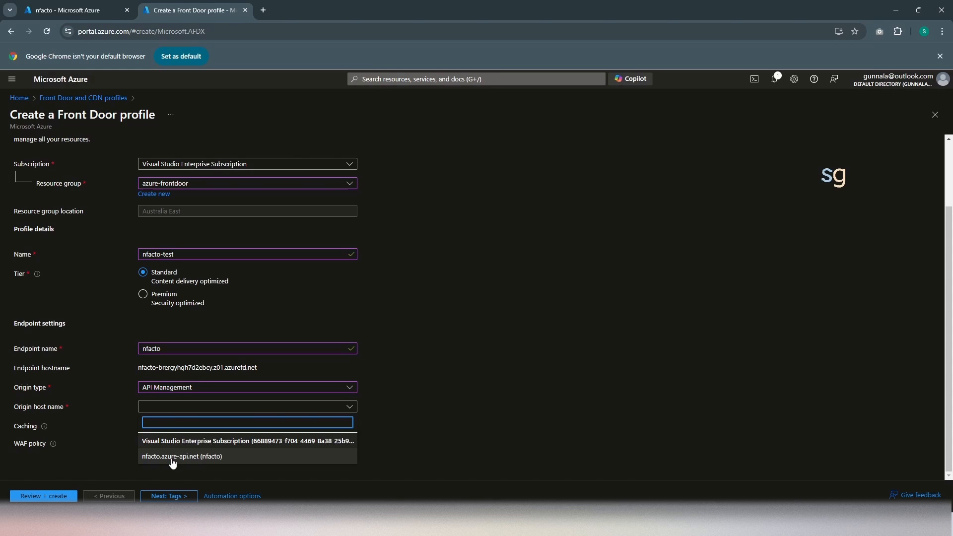
click(181, 457)
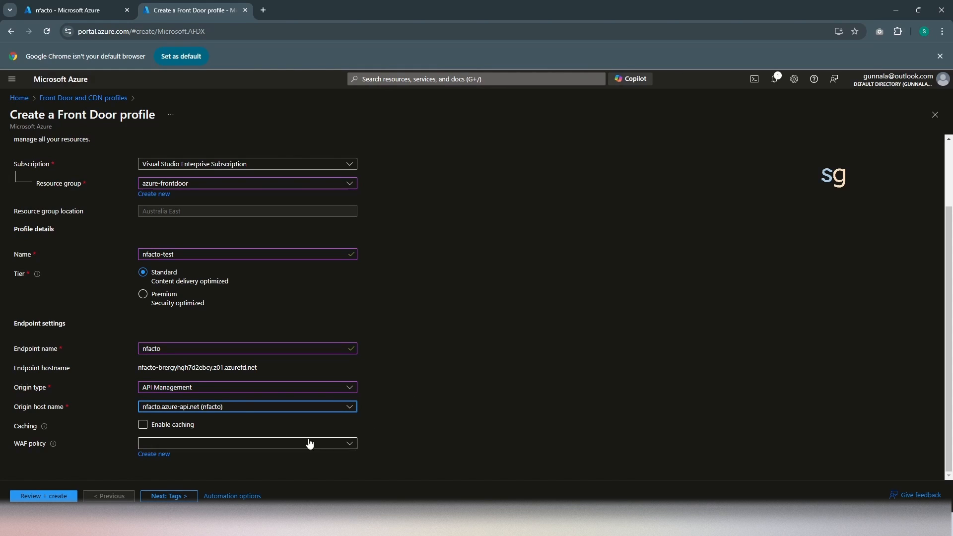
click(142, 423)
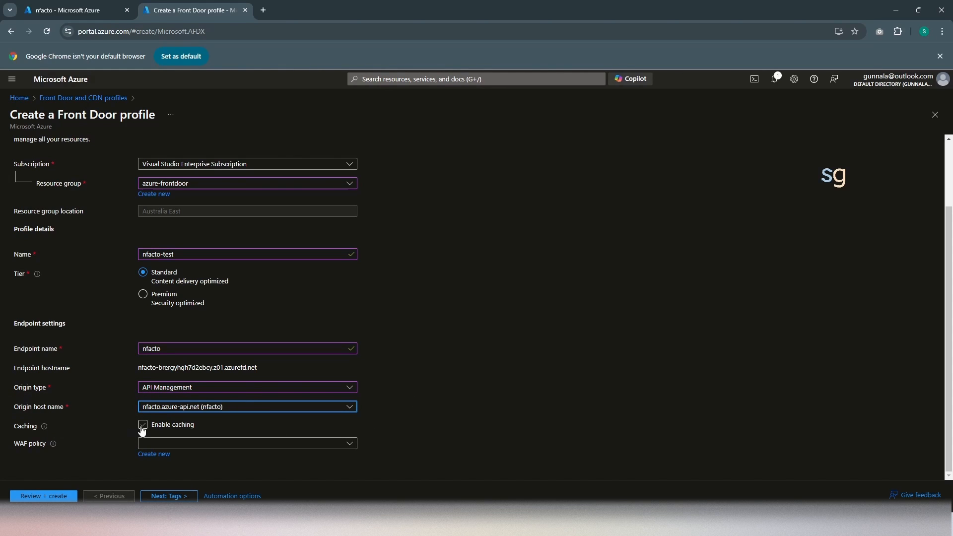
click(143, 424)
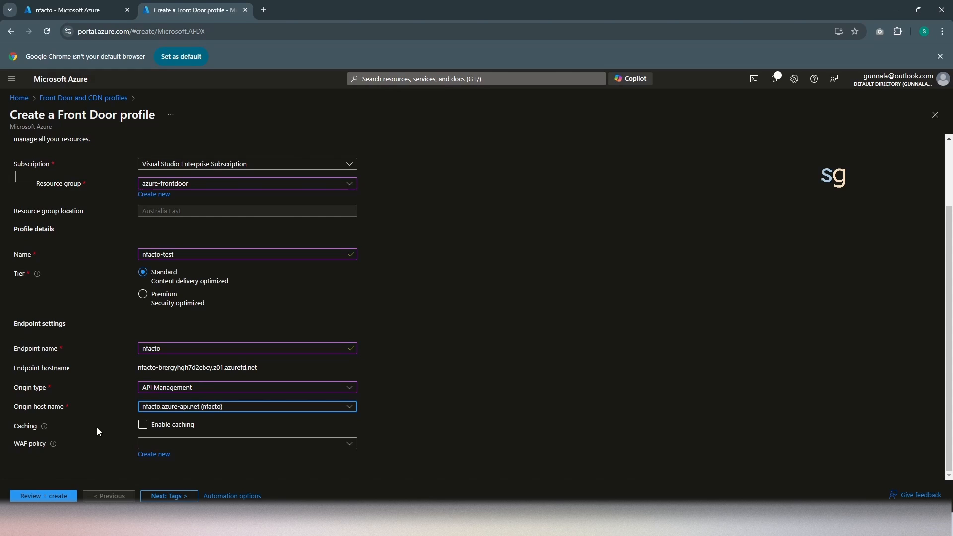
mouse_move(194, 454)
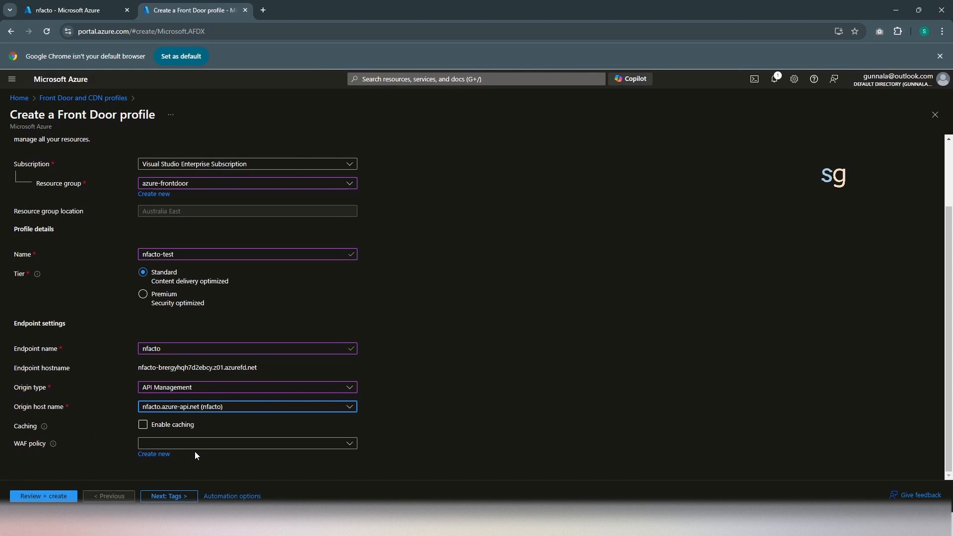
mouse_move(215, 458)
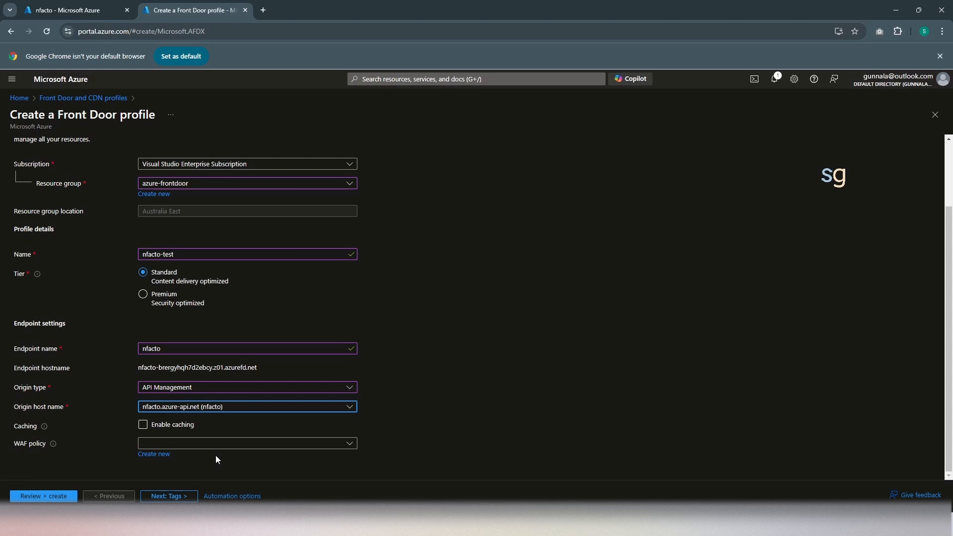
click(169, 497)
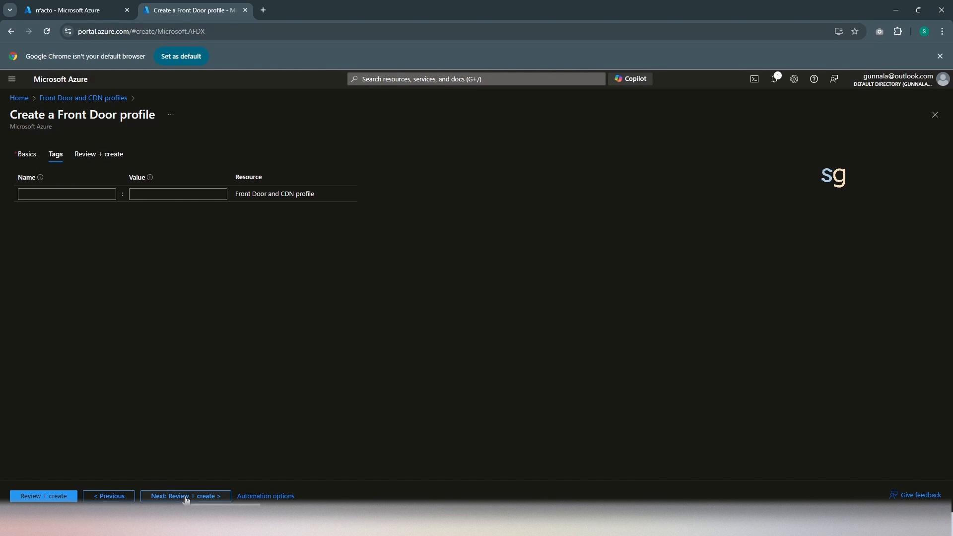
Step: Review, pass validation and create the nfacto-test Front Door profile
click(185, 497)
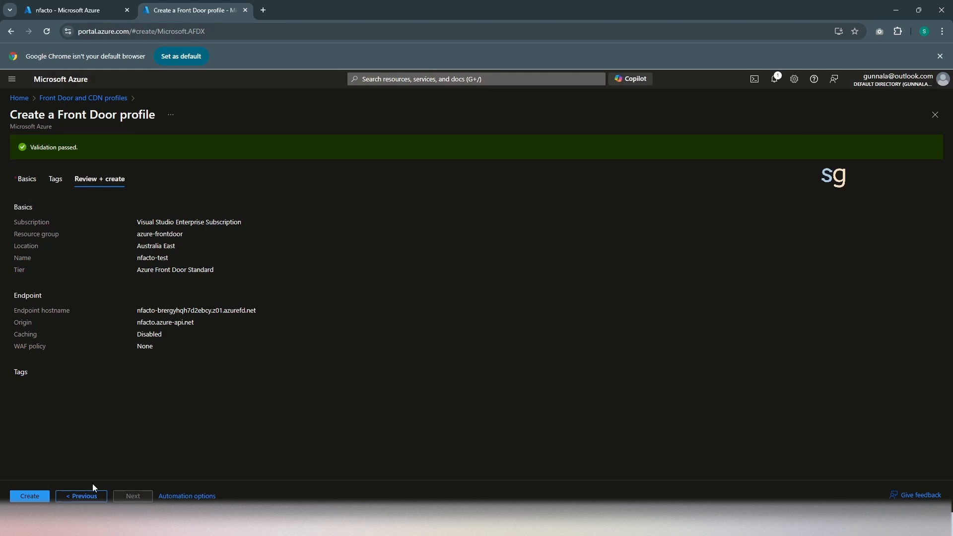
click(29, 495)
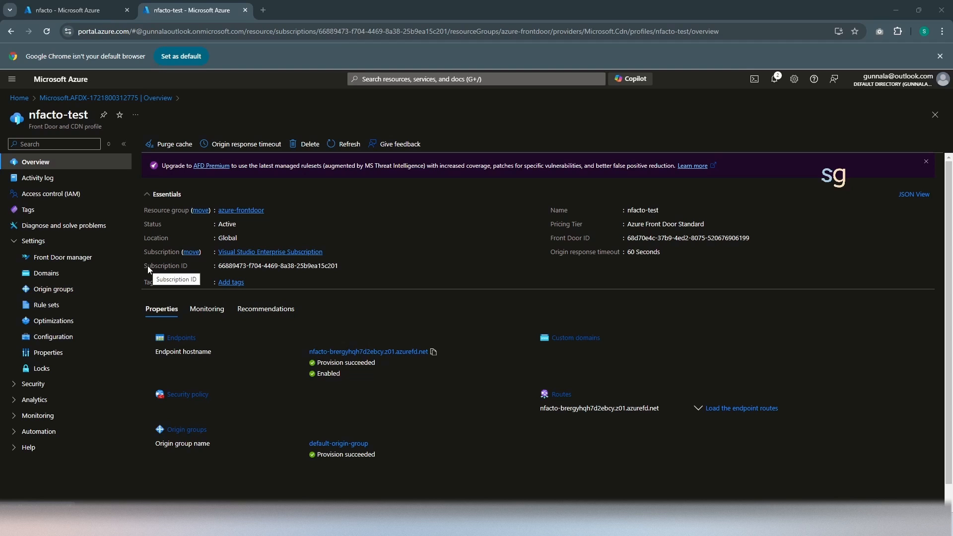
mouse_move(64, 256)
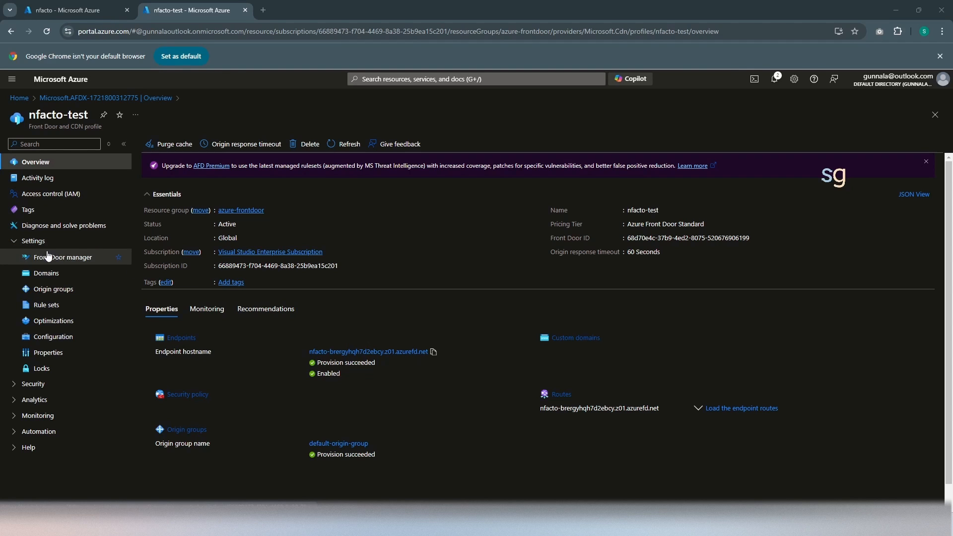
Step: Bring up the Front Door manager showing nfacto-test's endpoint and default-route
click(64, 258)
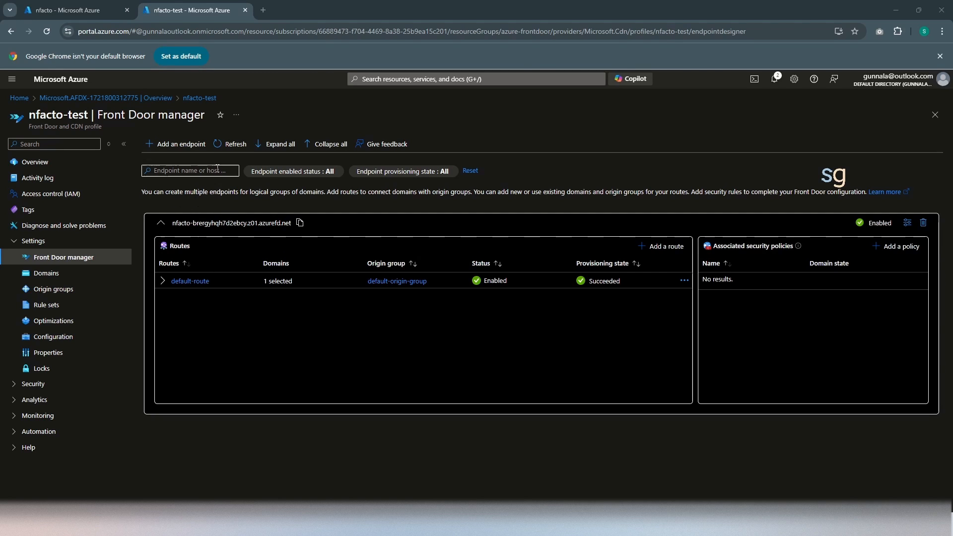
mouse_move(179, 144)
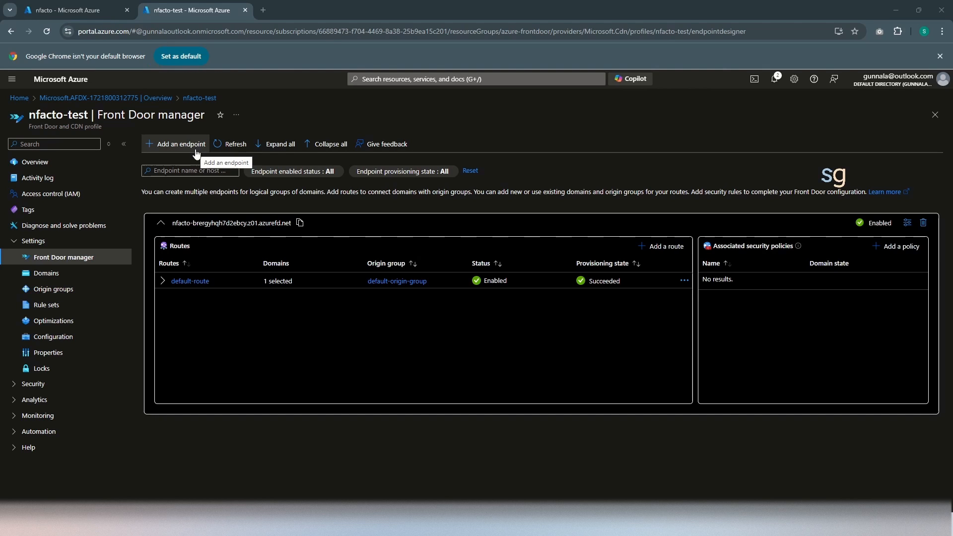
mouse_move(299, 277)
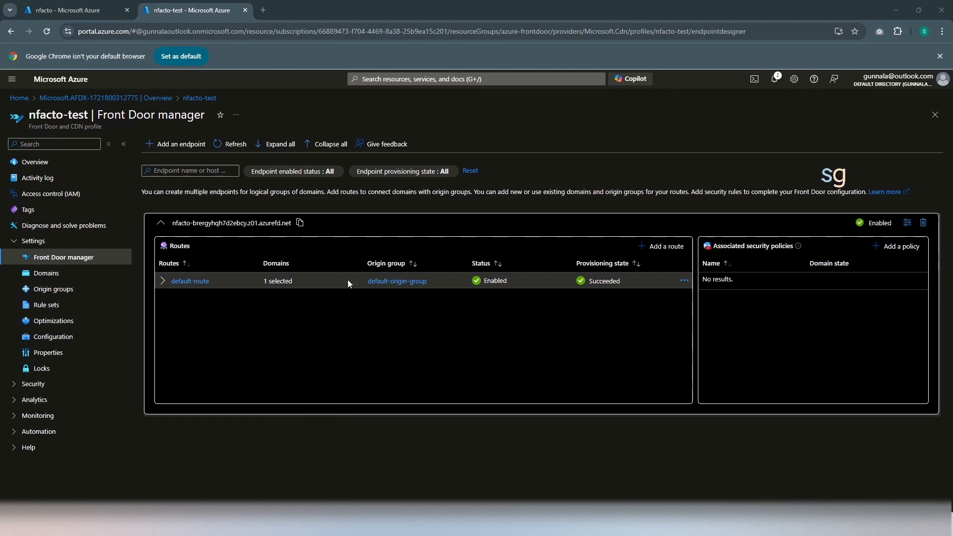
mouse_move(377, 291)
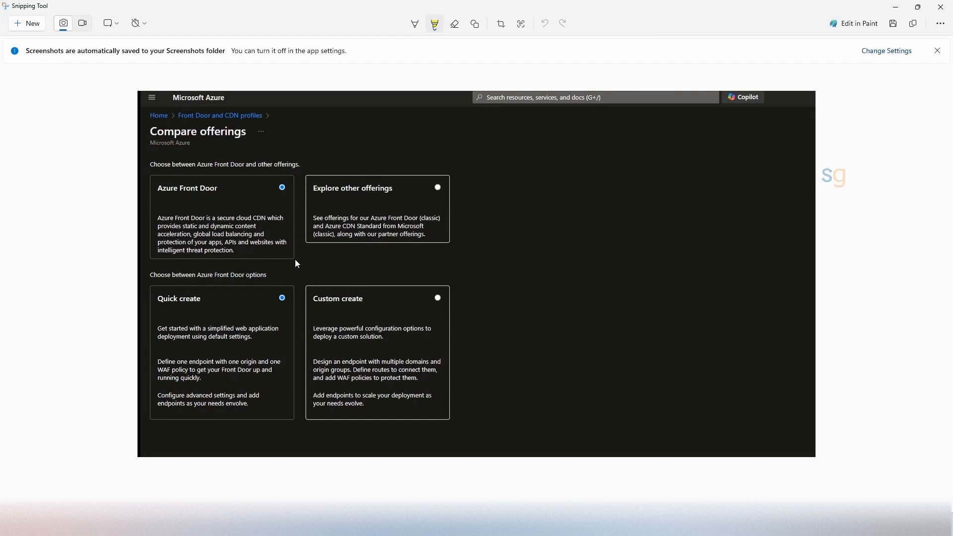
mouse_move(212, 333)
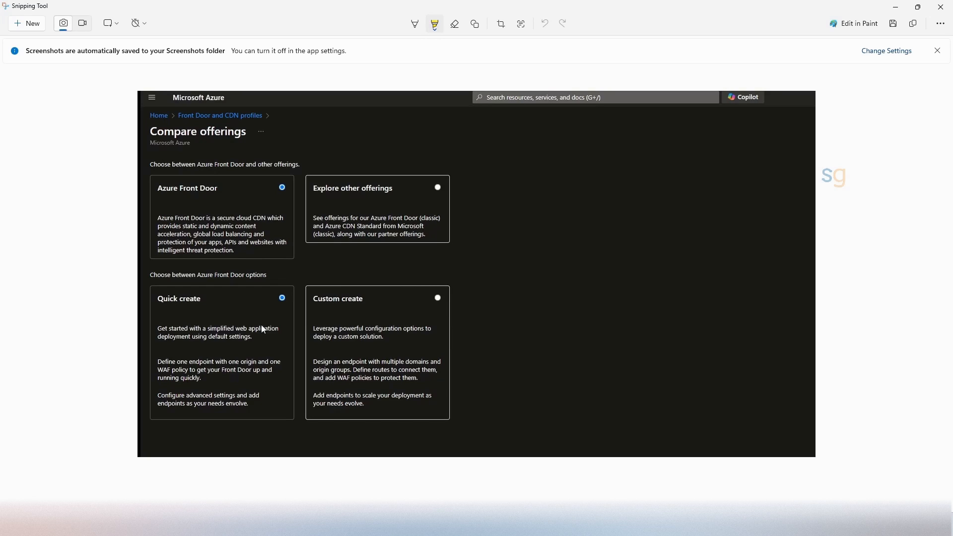
mouse_move(351, 333)
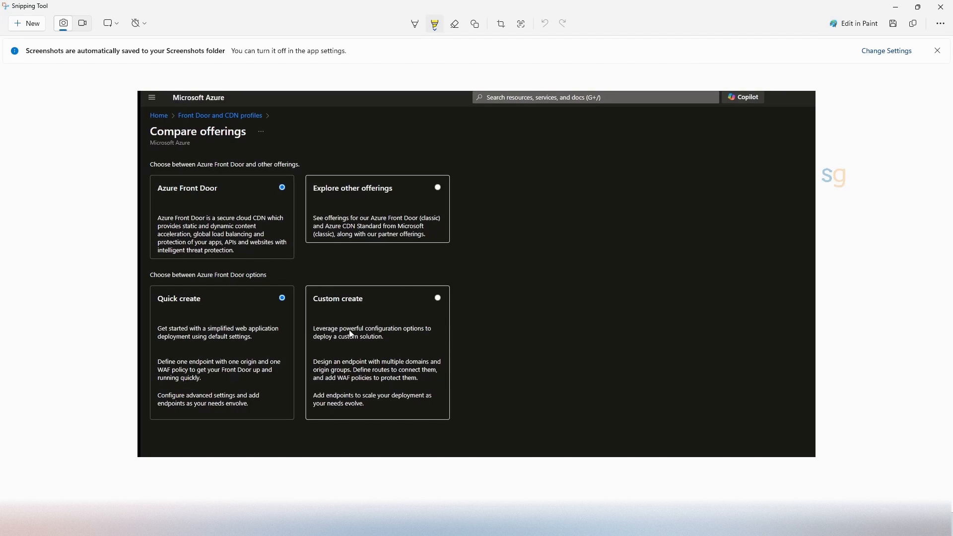
mouse_move(400, 332)
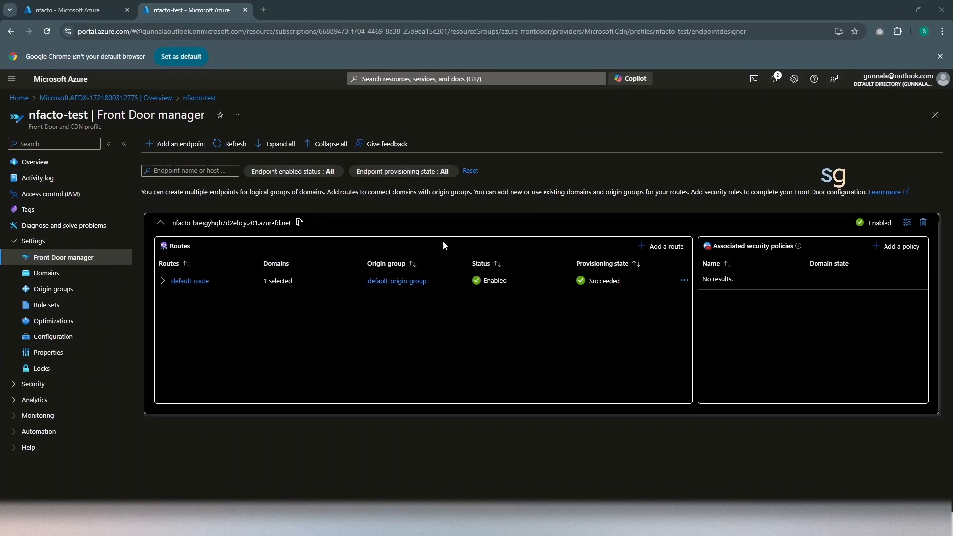
mouse_move(395, 285)
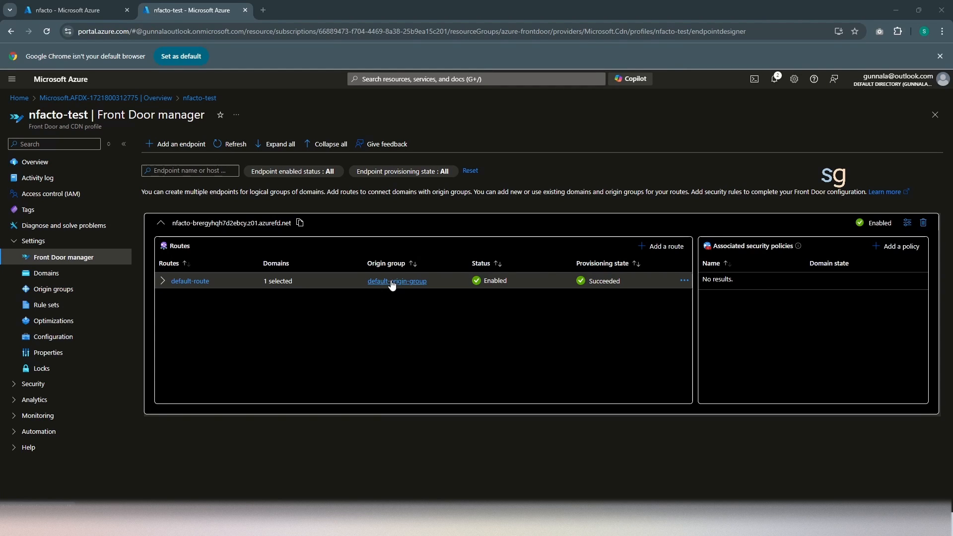
Step: Reach default-origin-group from the route row and start updating it
click(396, 281)
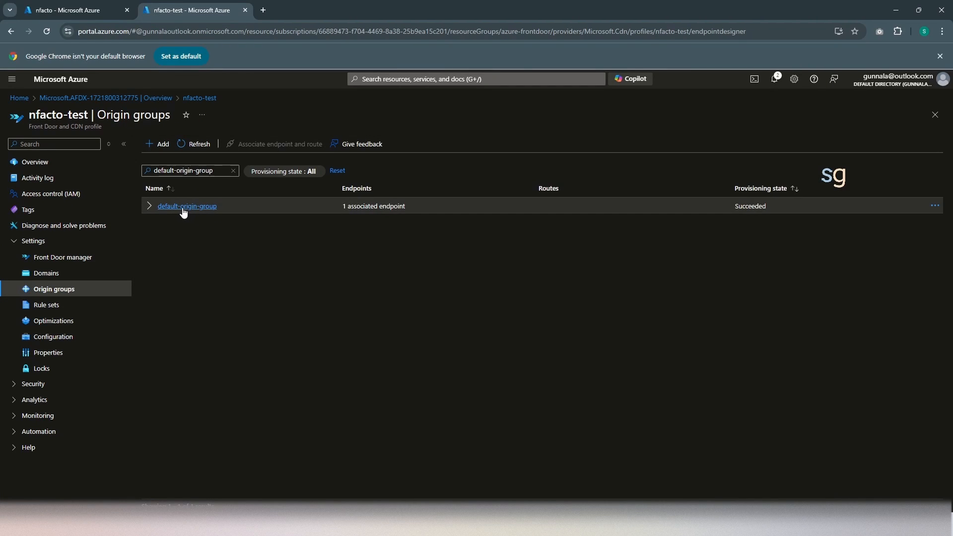
click(186, 207)
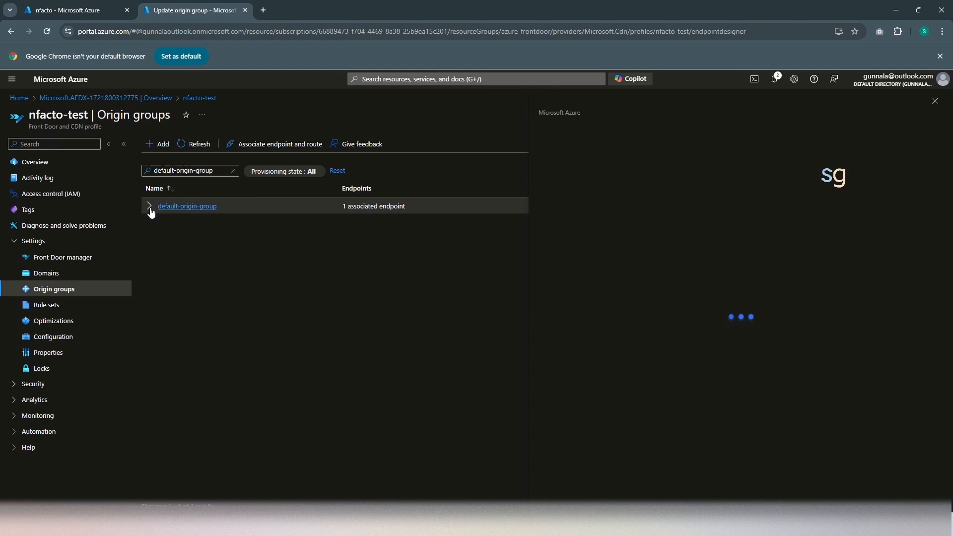
Step: Expand default-origin-group to show its endpoint beside origin nfacto.azure-api.net with health probes on
click(188, 206)
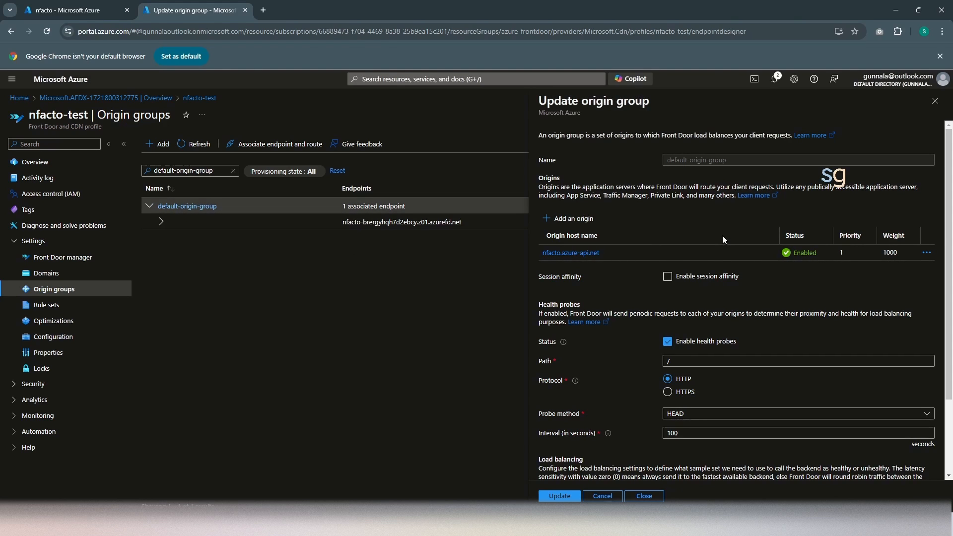
mouse_move(607, 248)
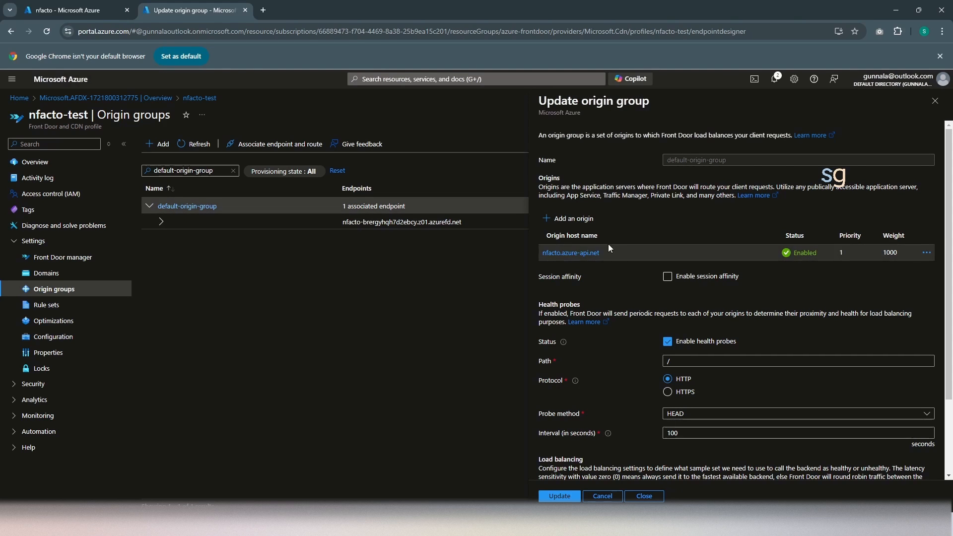
mouse_move(568, 218)
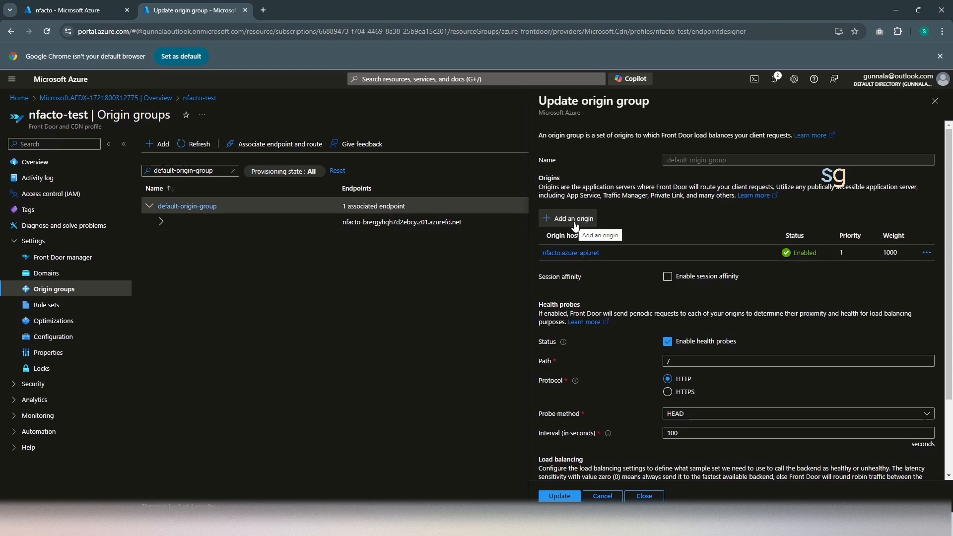
mouse_move(576, 253)
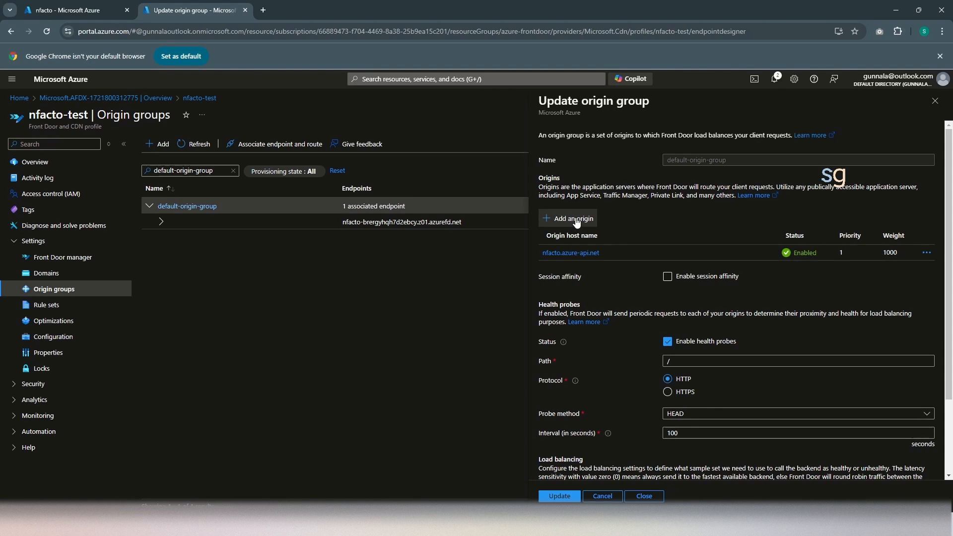
mouse_move(575, 271)
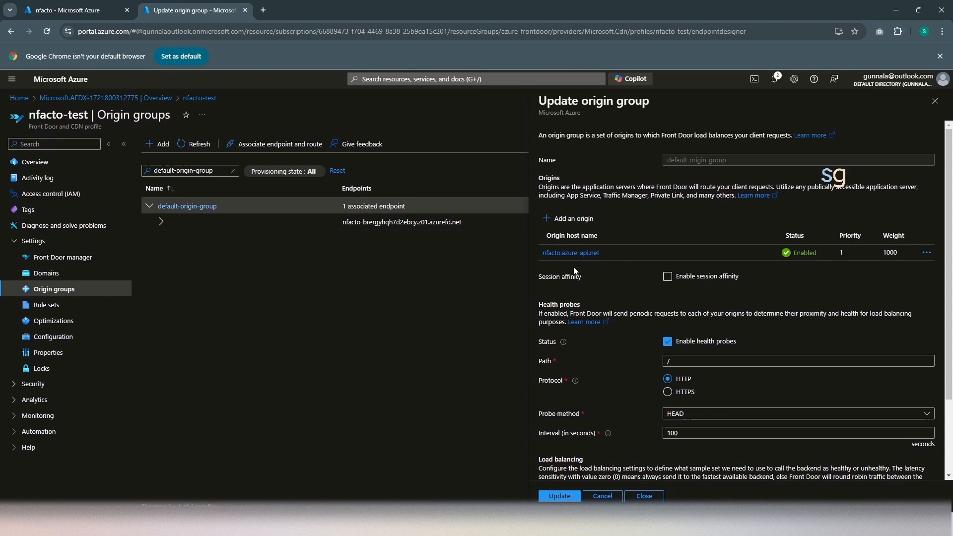
mouse_move(575, 276)
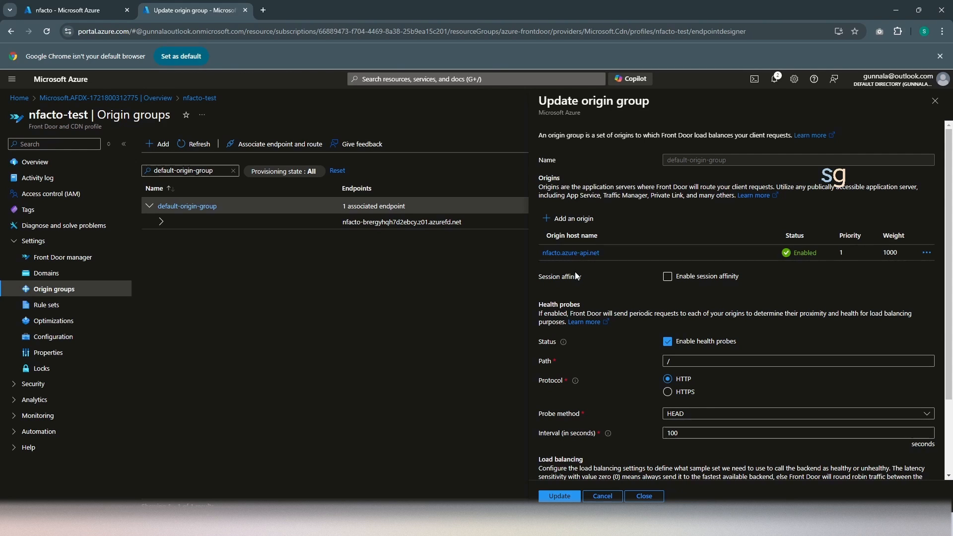
mouse_move(569, 219)
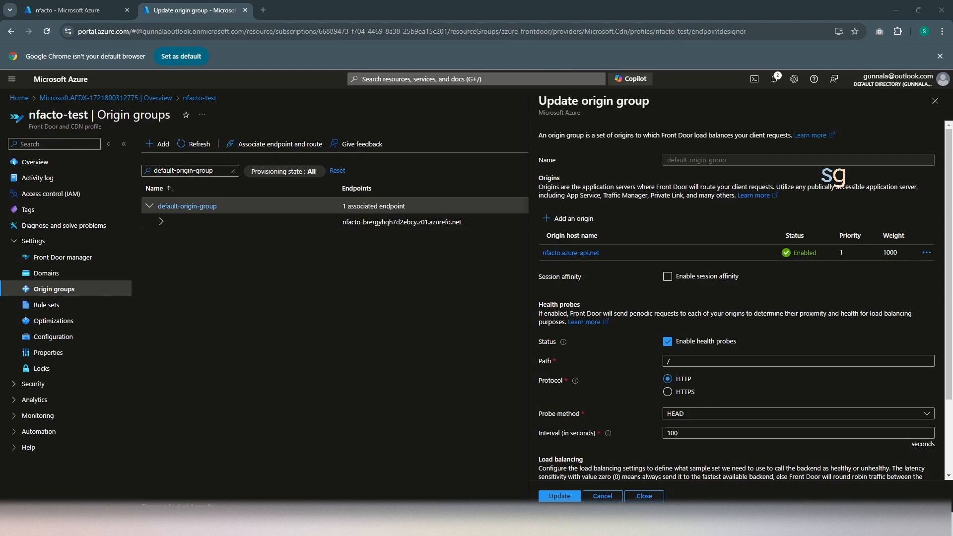
text(/status-0123456789abcdef)
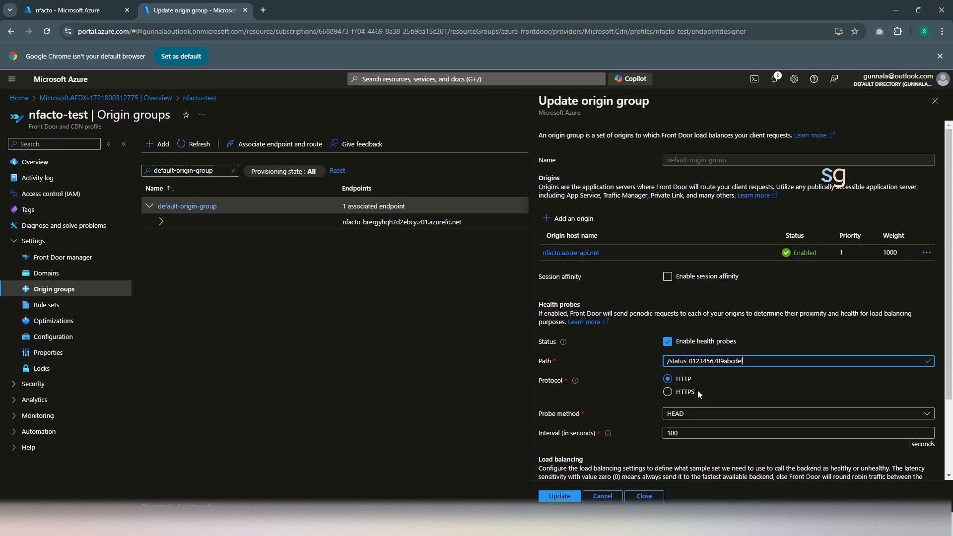
click(667, 392)
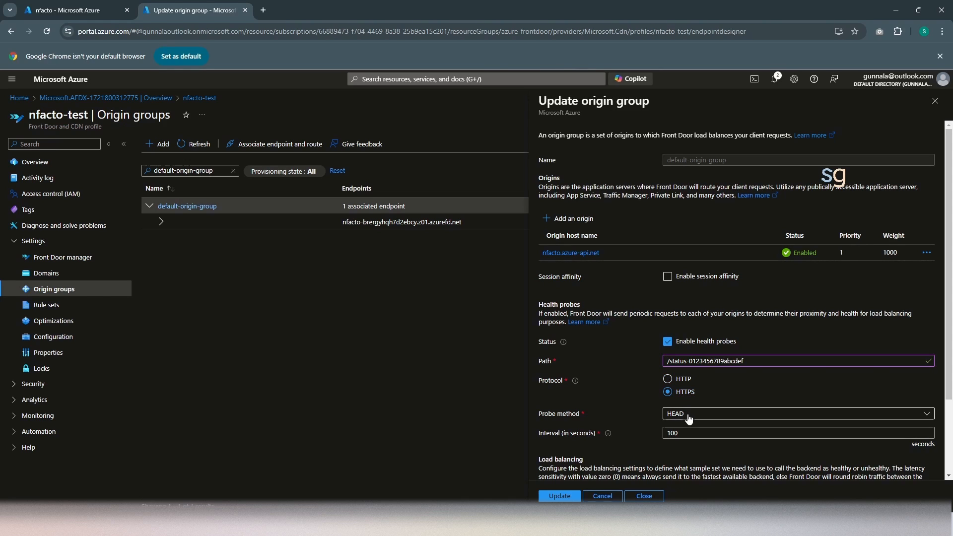
click(797, 413)
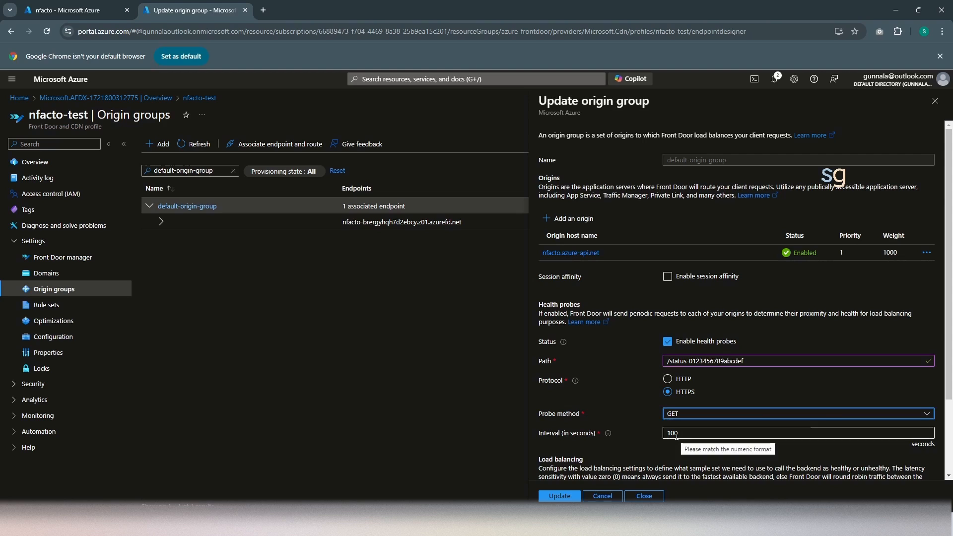
text(3)
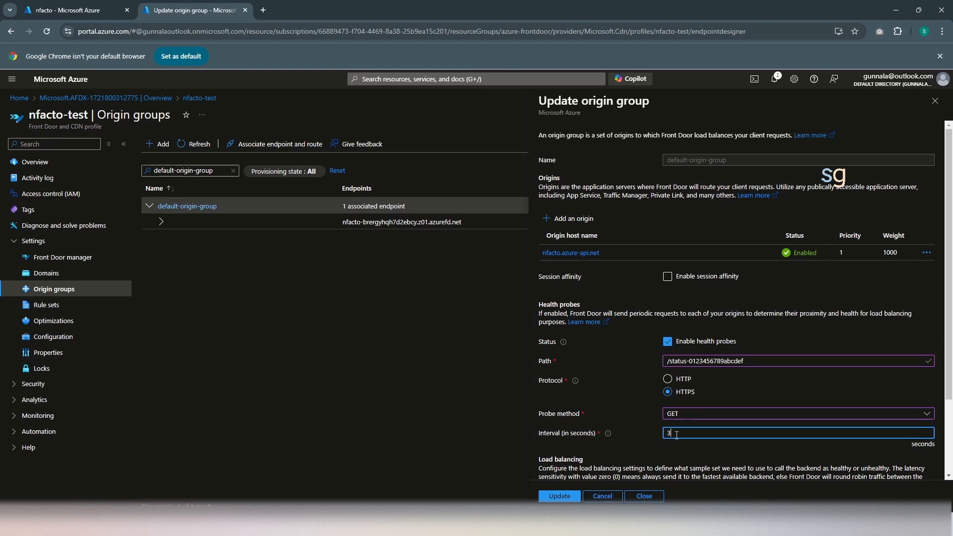
text(0)
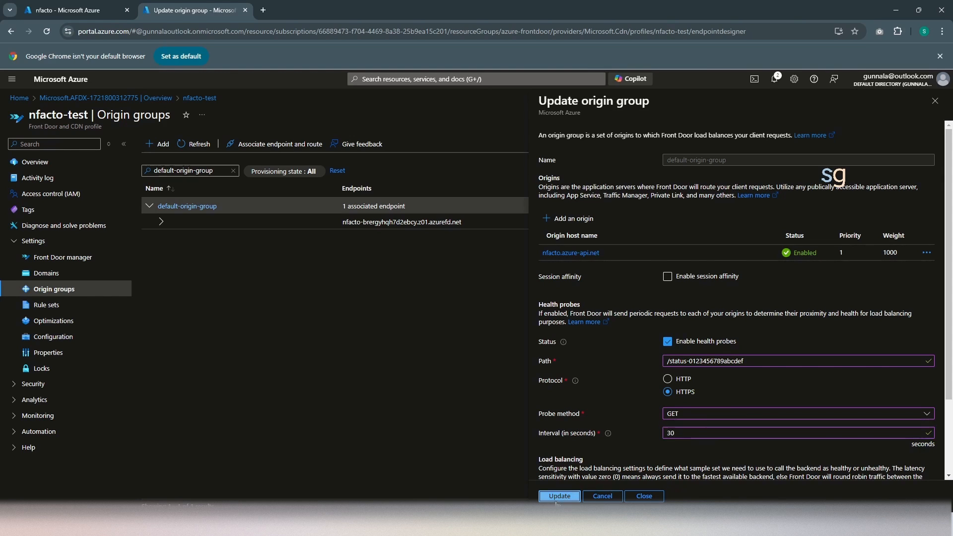
click(558, 496)
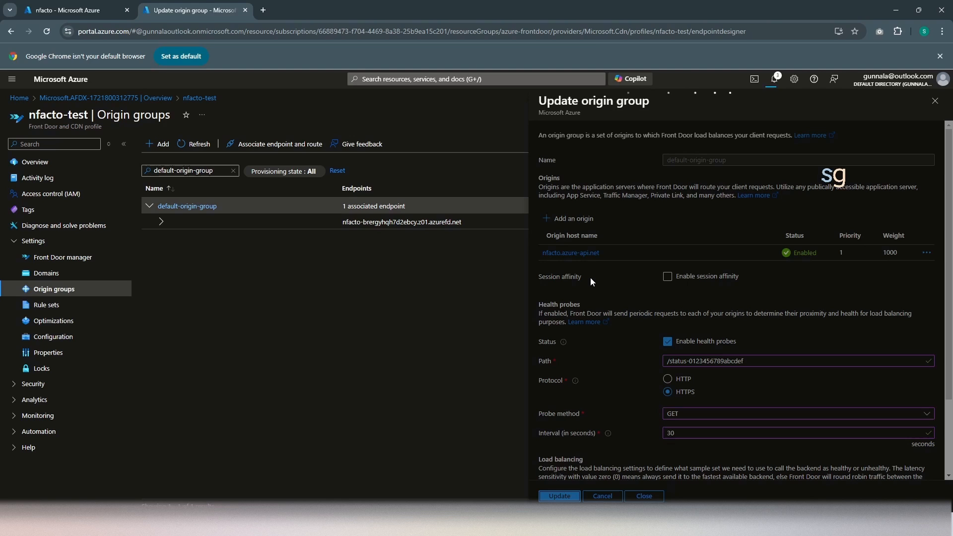
mouse_move(599, 241)
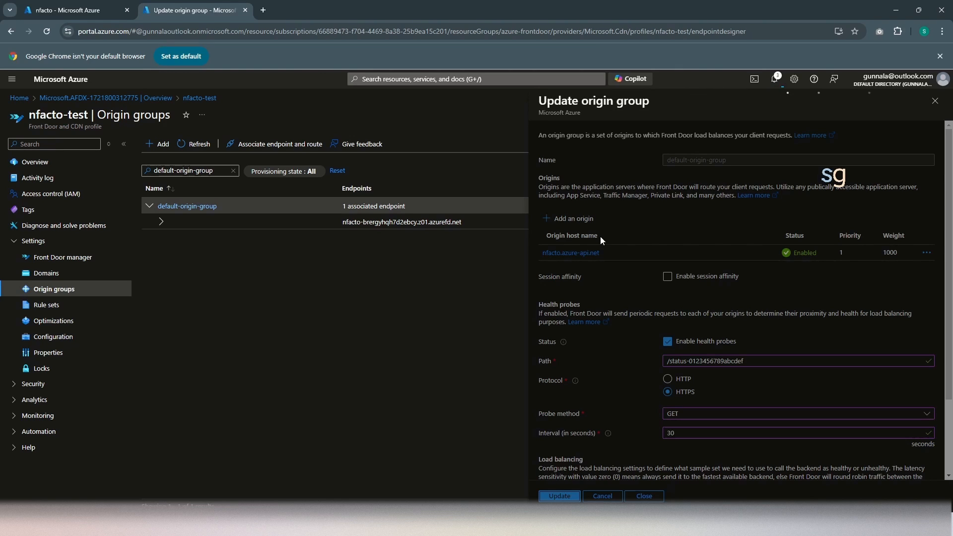
mouse_move(399, 289)
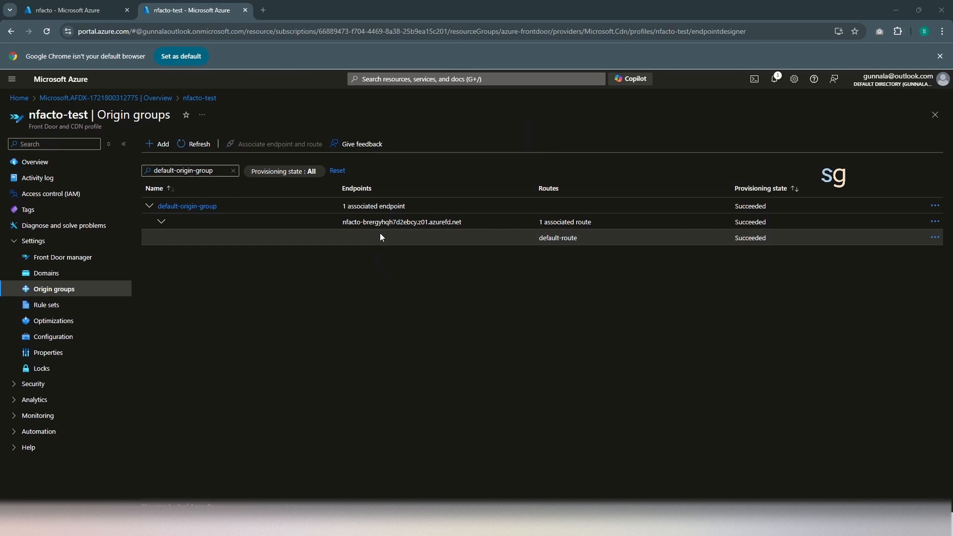
mouse_move(559, 273)
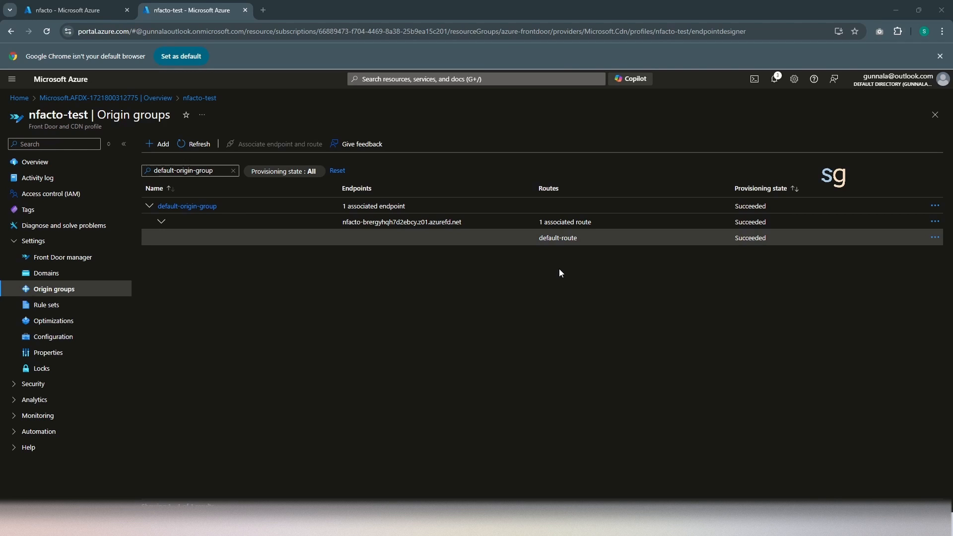
Step: Return to Front Door manager and bring up default-route for editing
click(62, 256)
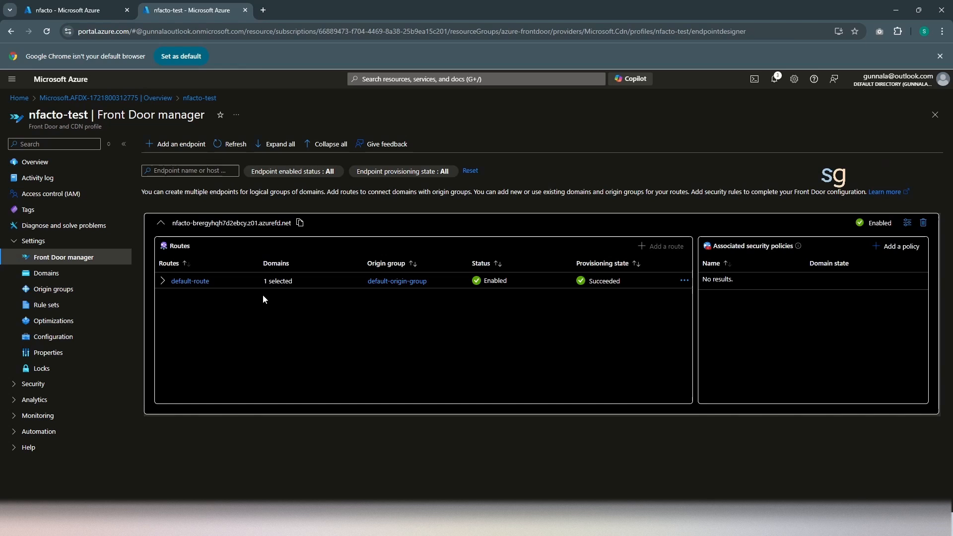
click(190, 281)
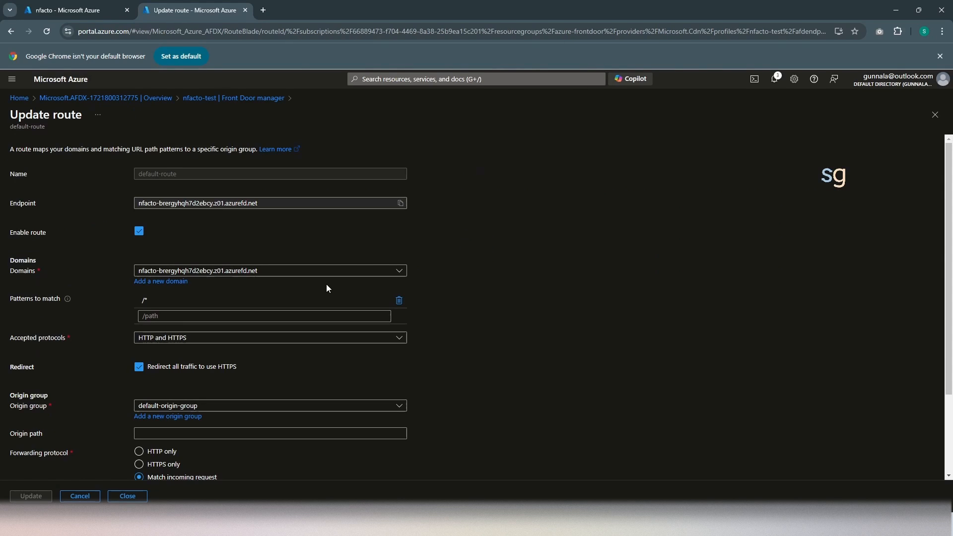
mouse_move(519, 275)
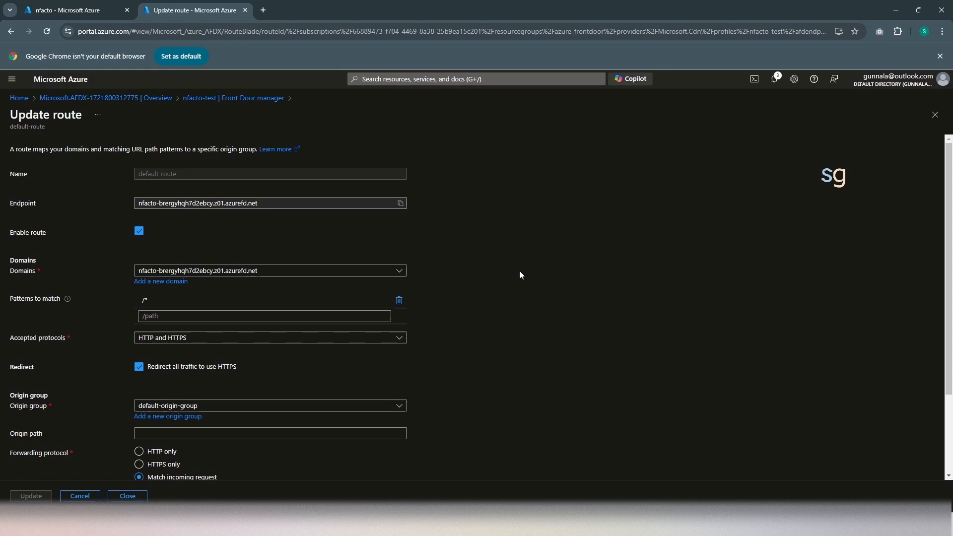
mouse_move(111, 306)
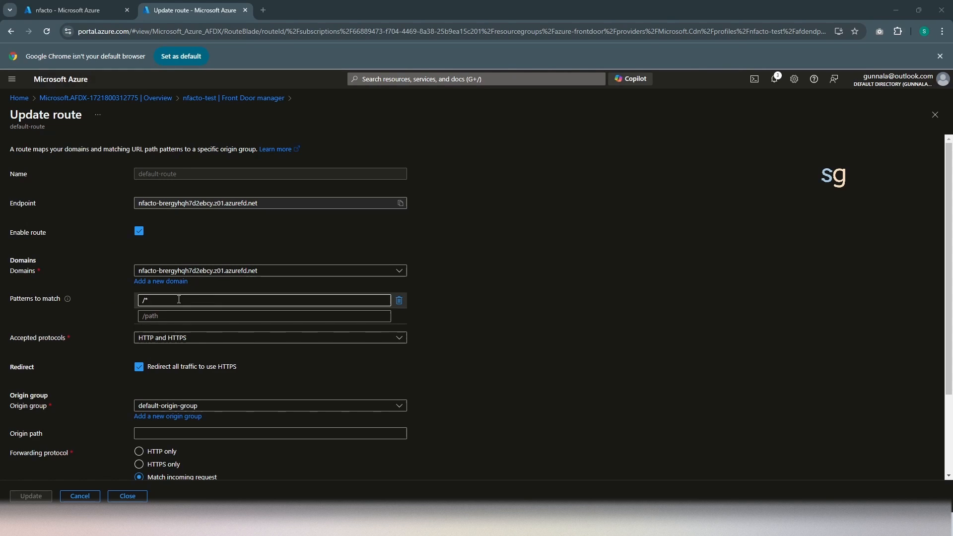
mouse_move(501, 321)
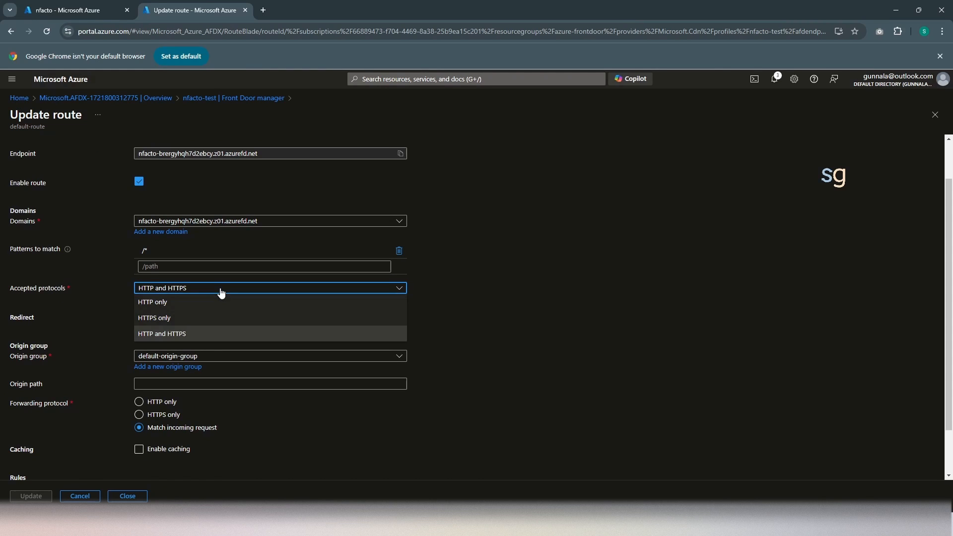
Step: Restrict default-route to accept and forward HTTPS only and update the route
click(154, 318)
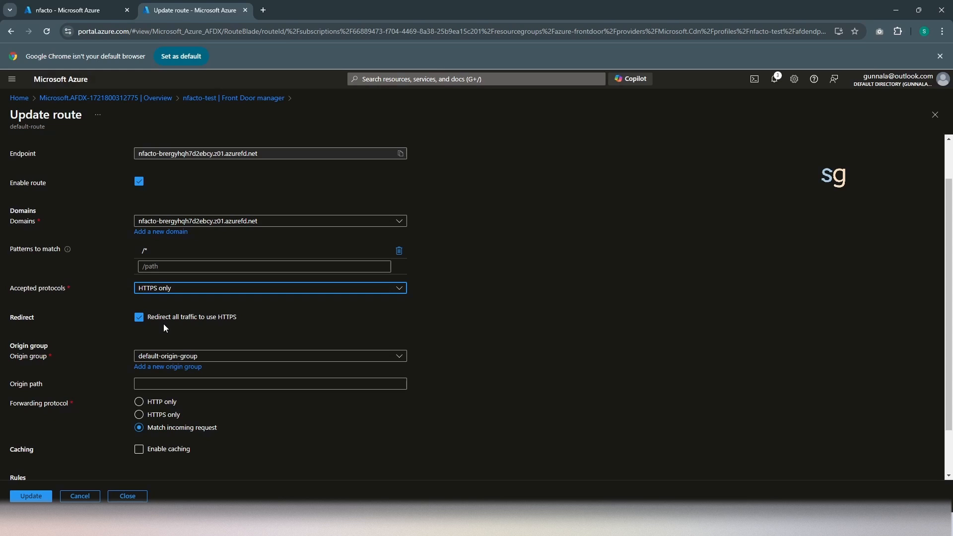
mouse_move(264, 334)
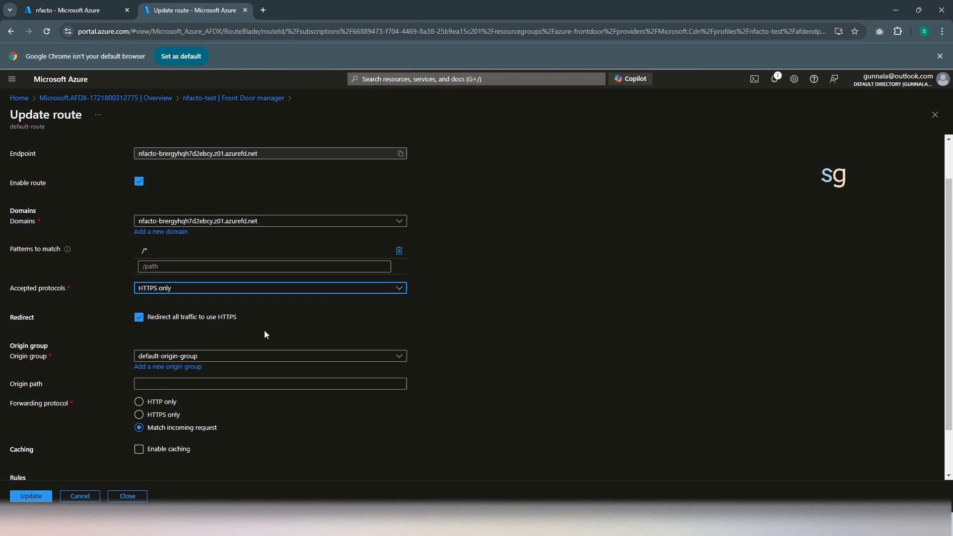
scroll(down, 3)
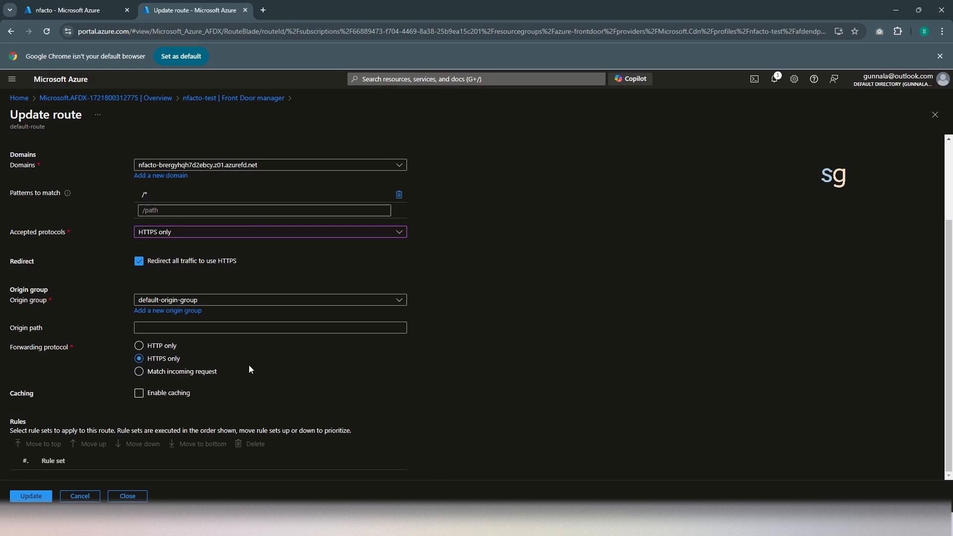
mouse_move(502, 361)
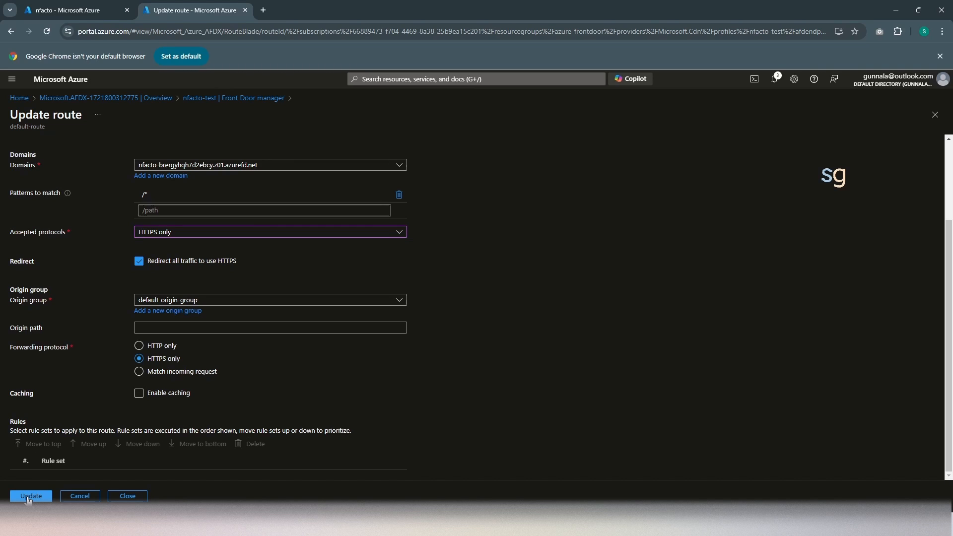
click(31, 496)
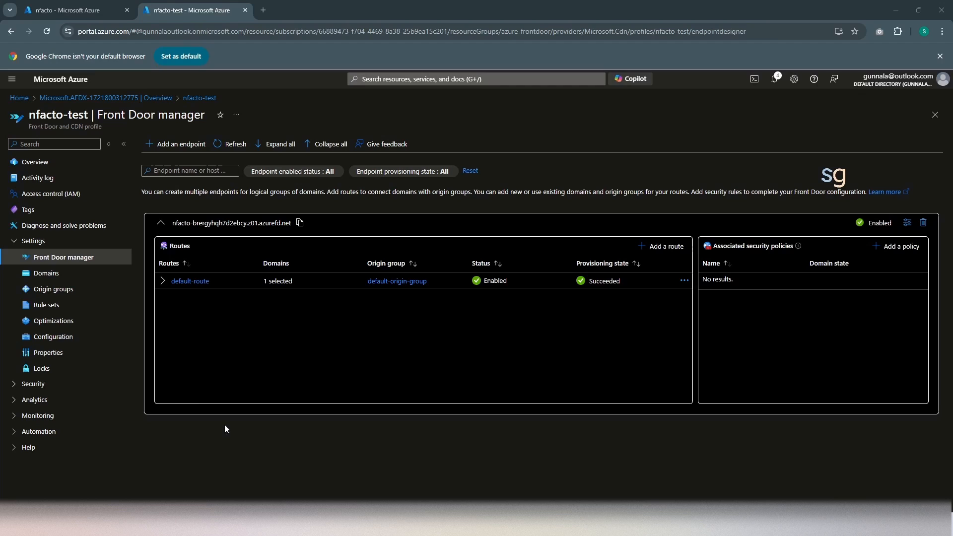
mouse_move(245, 237)
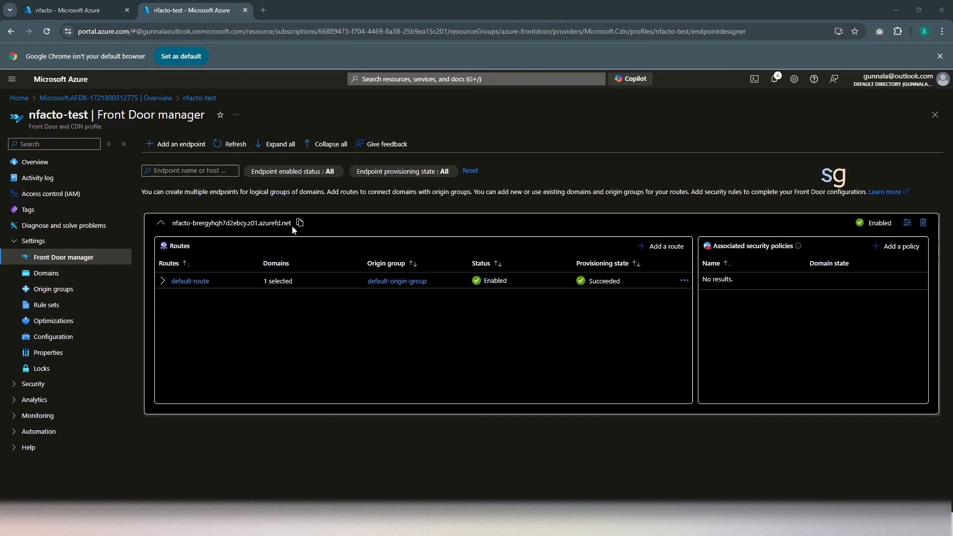
mouse_move(299, 224)
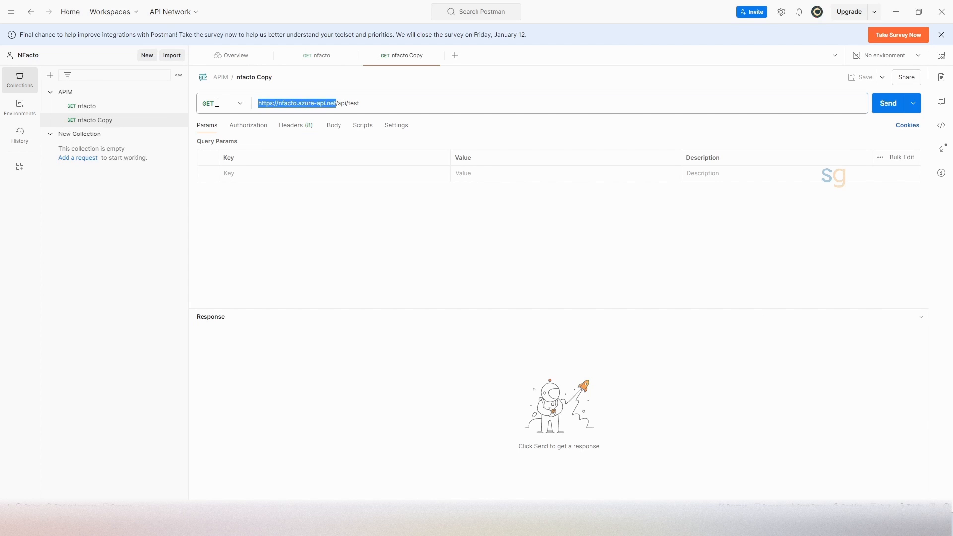
Step: Check the nfacto Copy request's headers and body, then send it to the Front Door endpoint
click(295, 125)
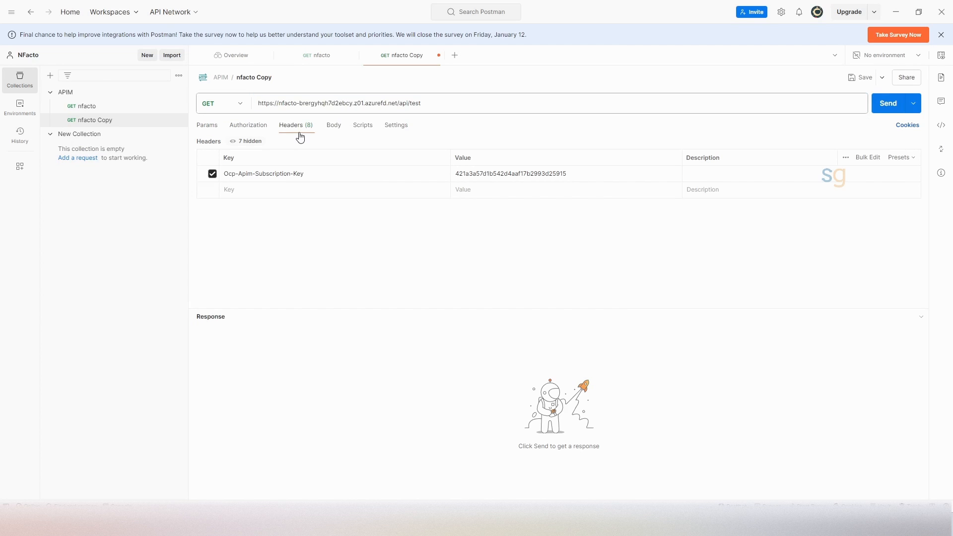
mouse_move(339, 128)
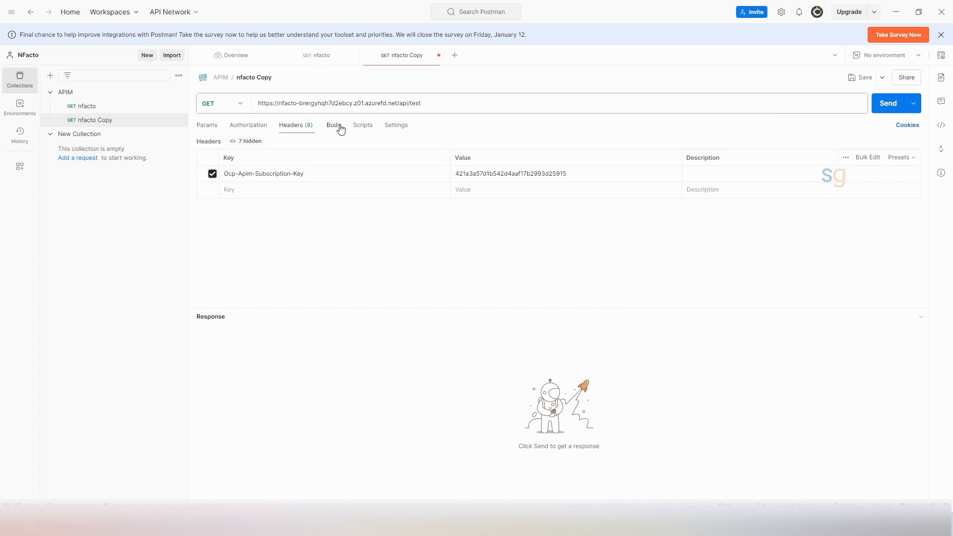
click(333, 126)
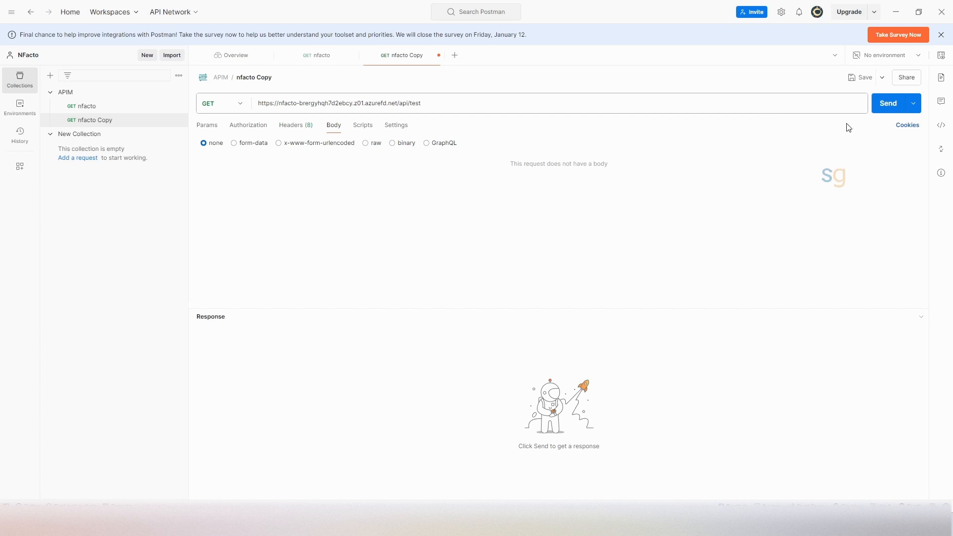
click(887, 103)
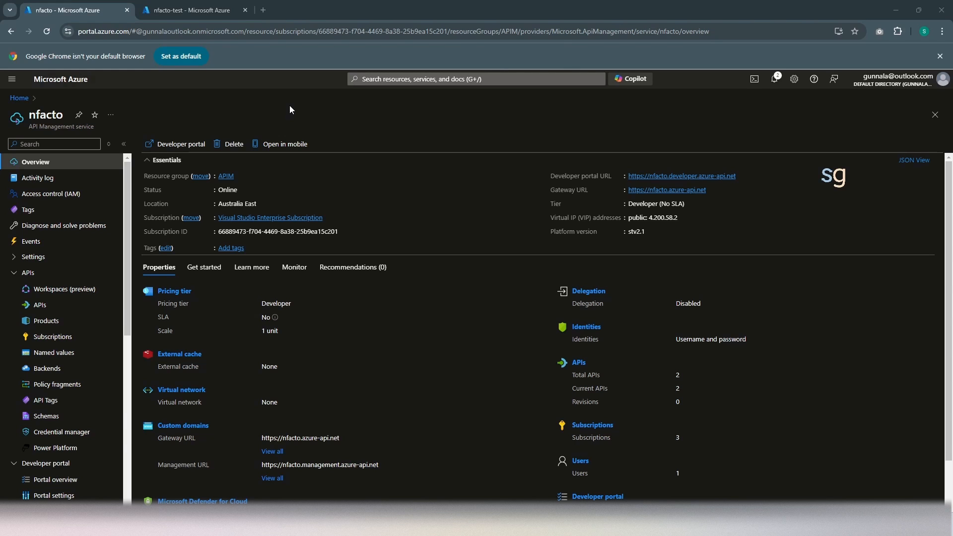
click(40, 305)
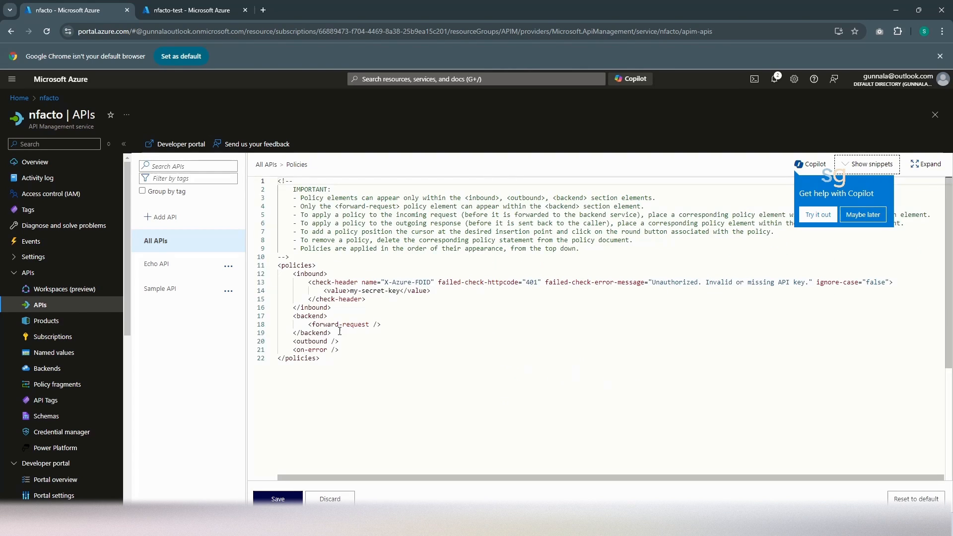
mouse_move(274, 334)
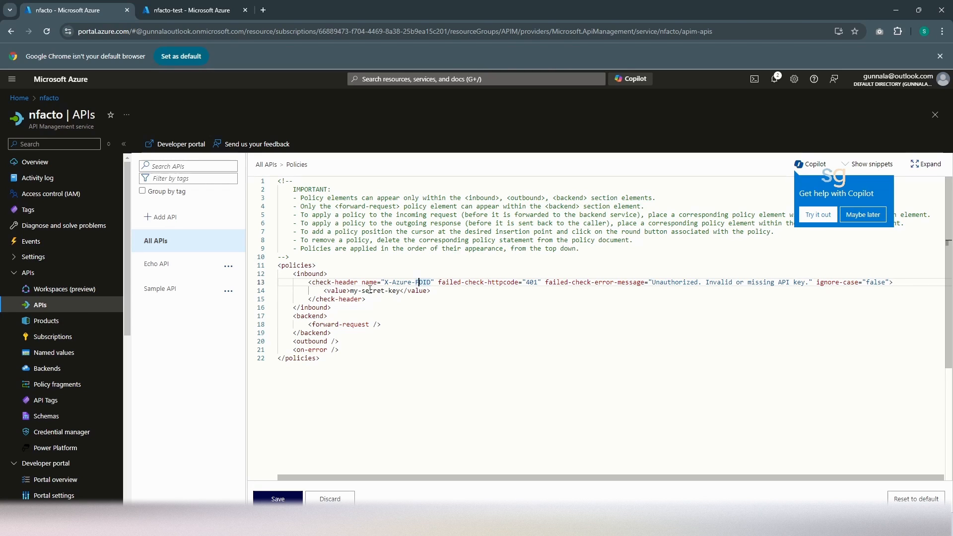
click(189, 10)
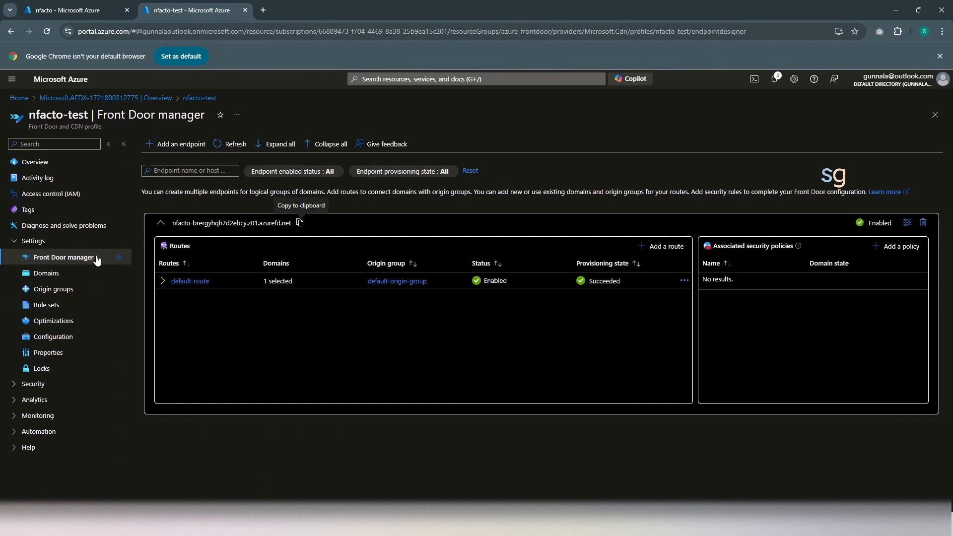
click(36, 162)
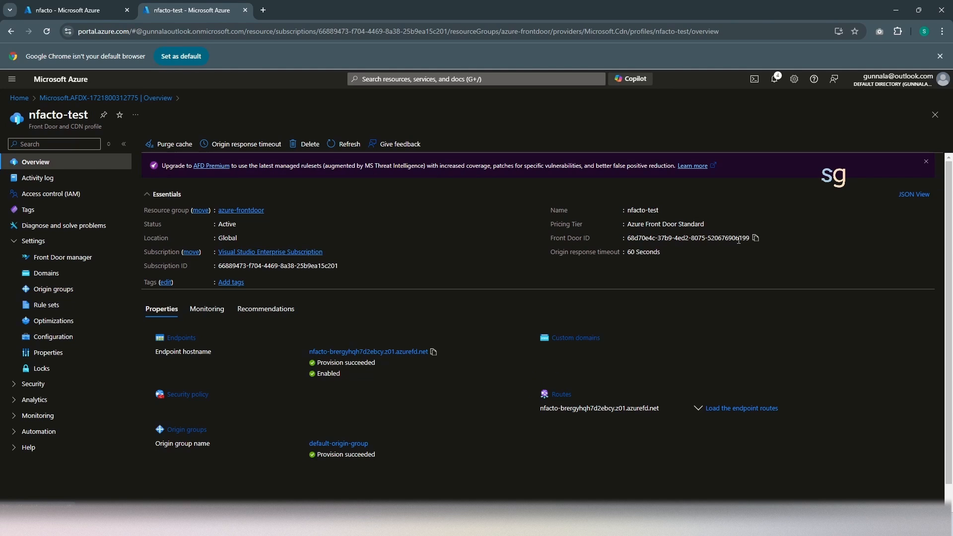
click(66, 10)
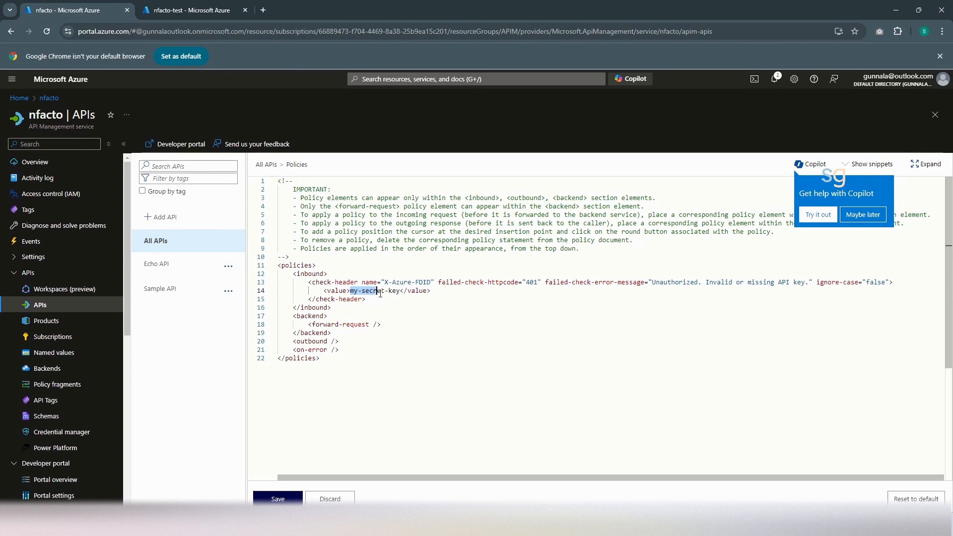
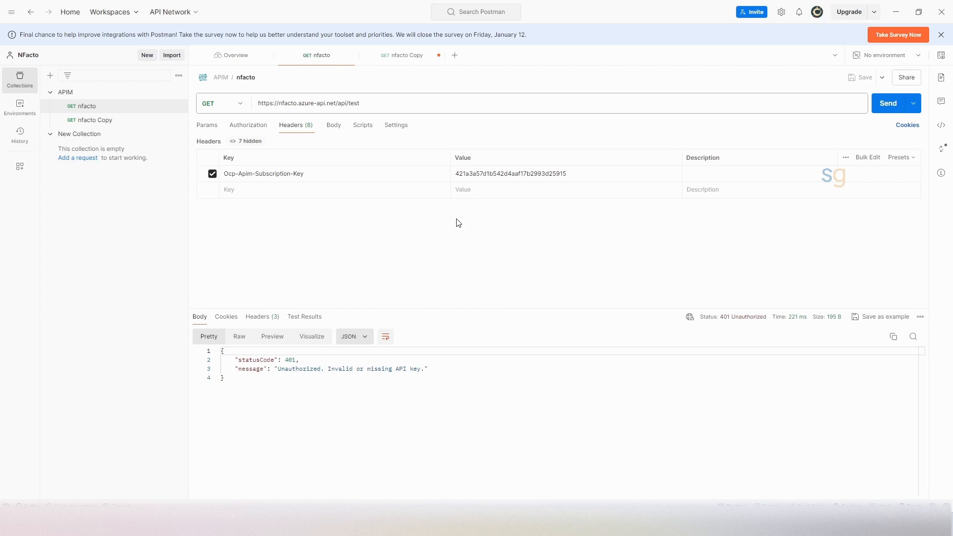
mouse_move(887, 102)
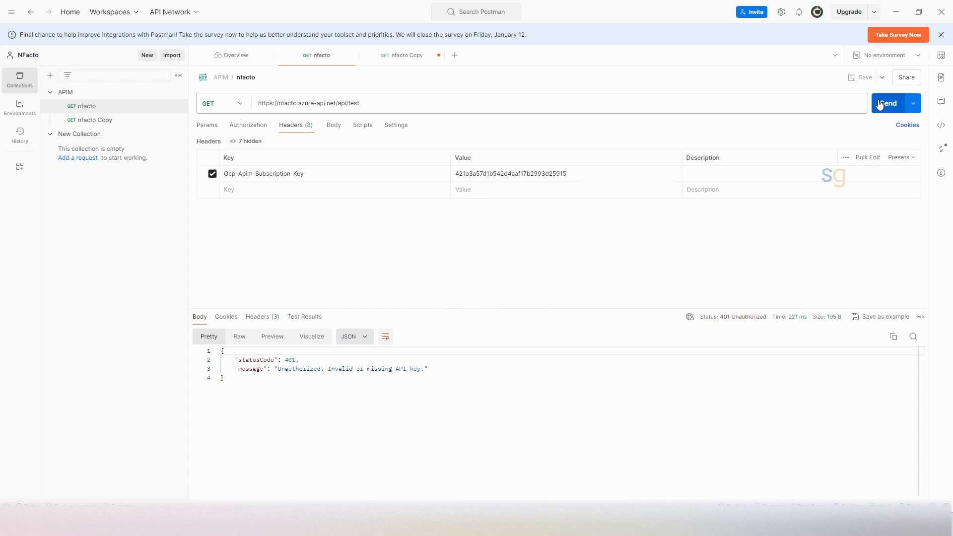
Step: Send the direct APIM request (401) and the Front Door request twice (200 OK)
click(92, 120)
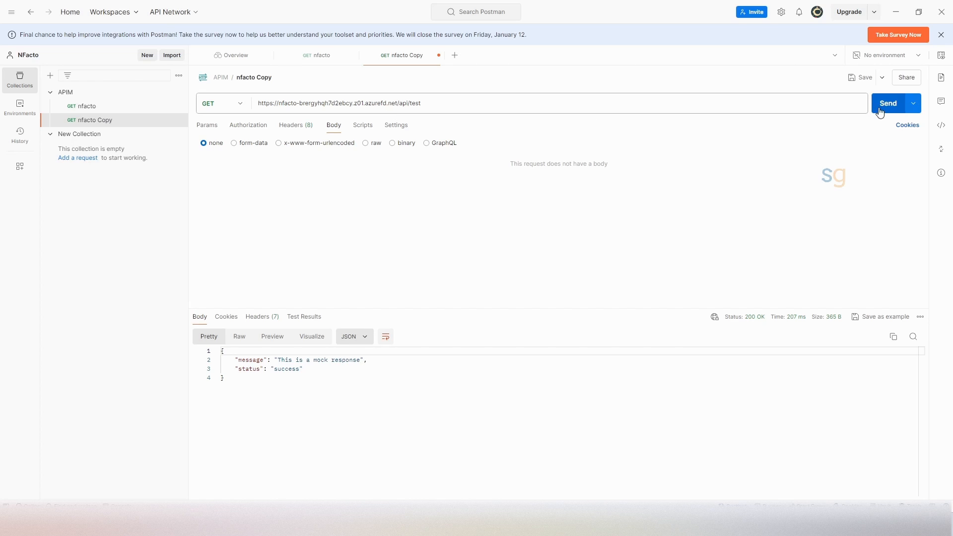
click(888, 102)
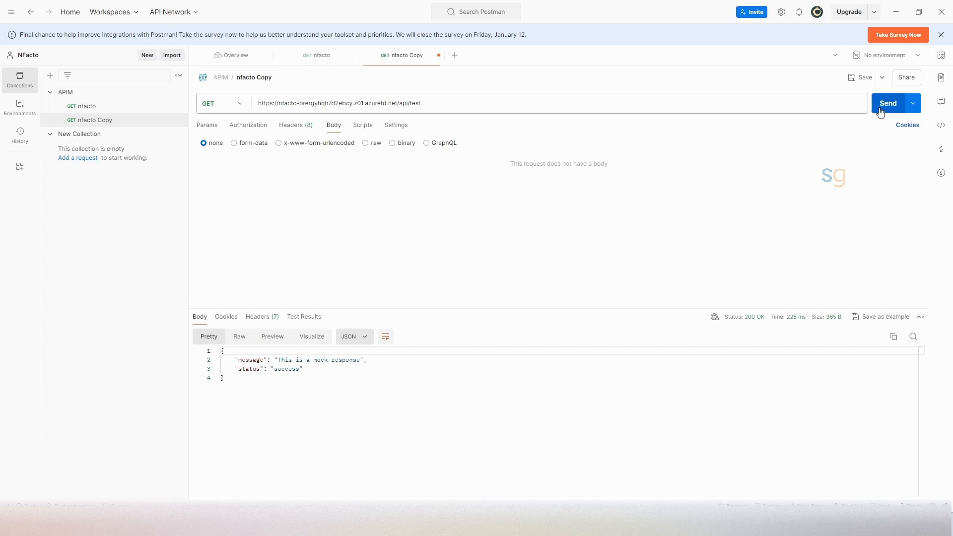
click(887, 102)
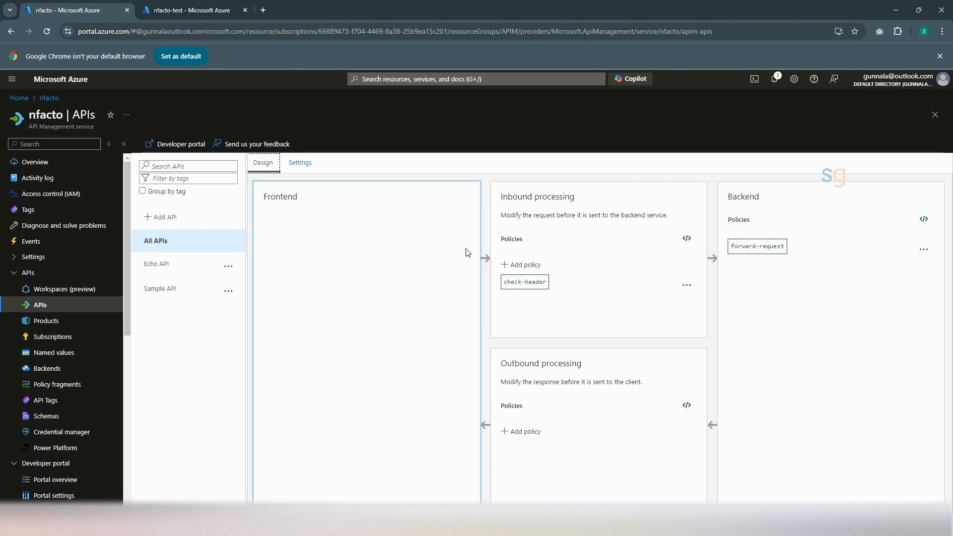
Step: Review the check-header policy code, then switch to the Azure IP Ranges download page
click(686, 237)
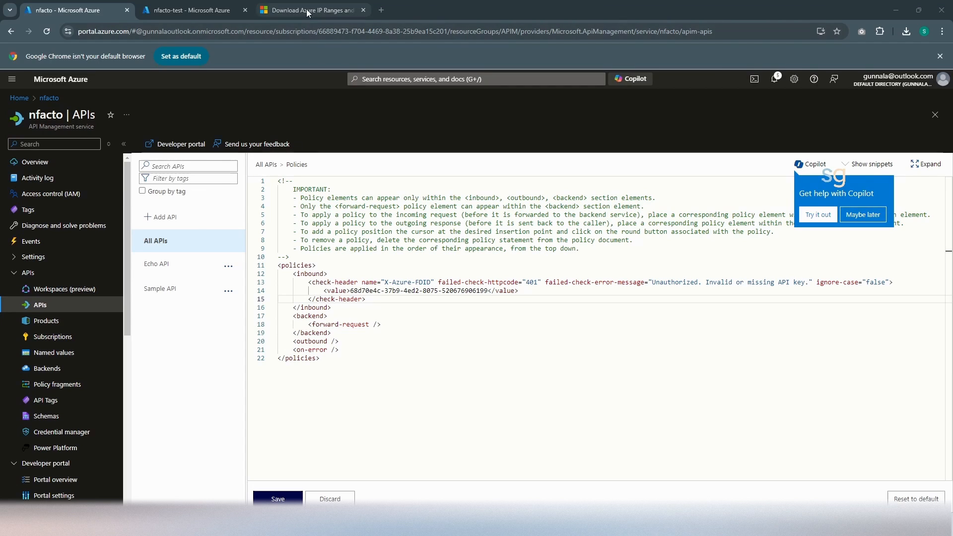
click(309, 10)
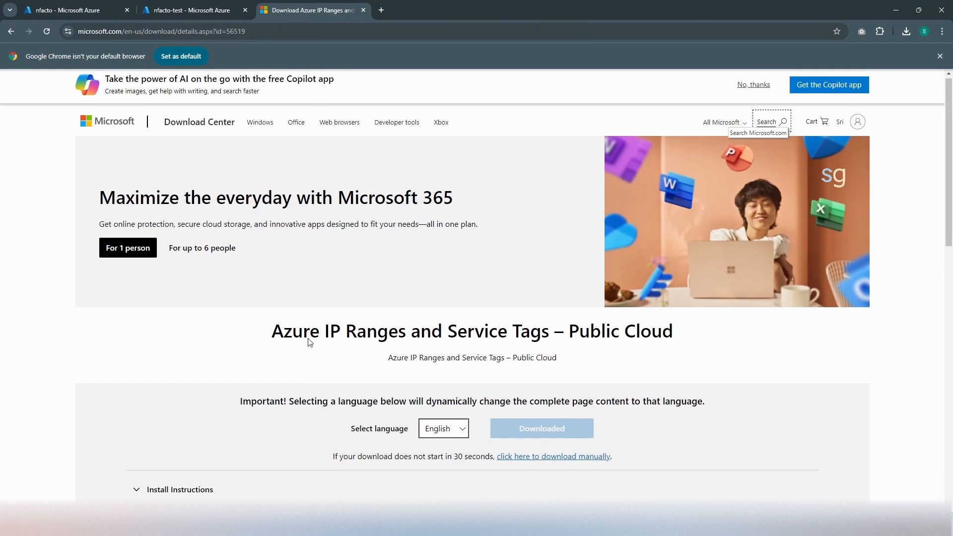
scroll(down, 3)
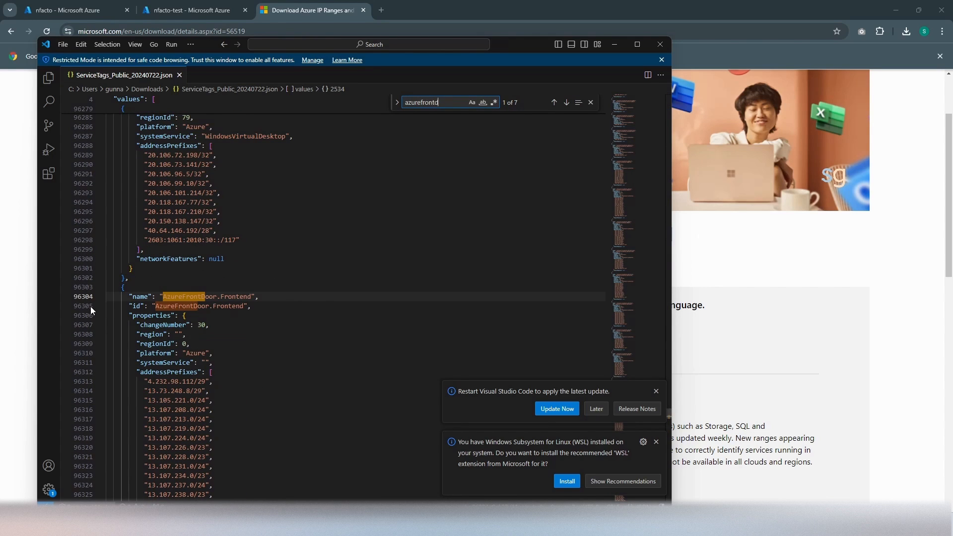
Step: Scroll through the AzureFrontDoor.Frontend addressPrefixes list including its IPv6 ranges
scroll(down, 3)
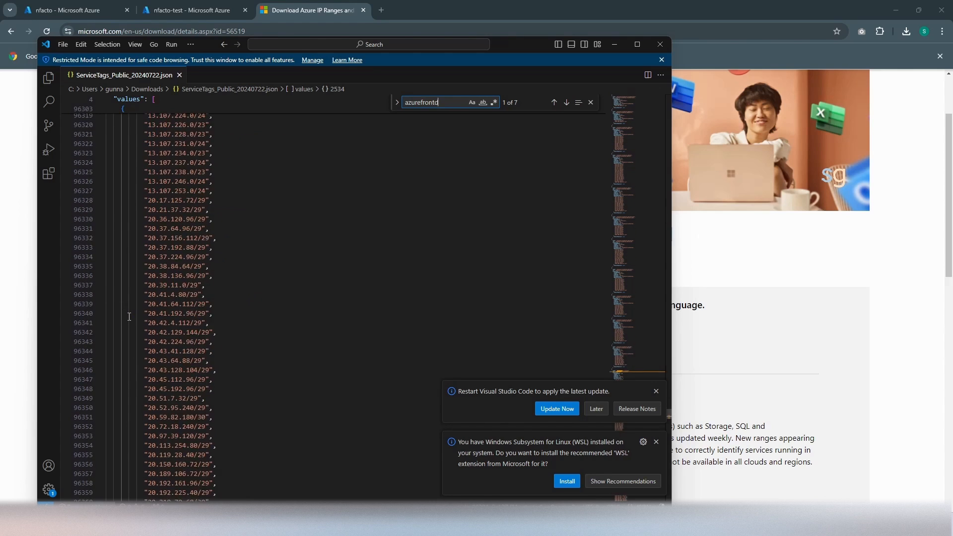
scroll(down, 3)
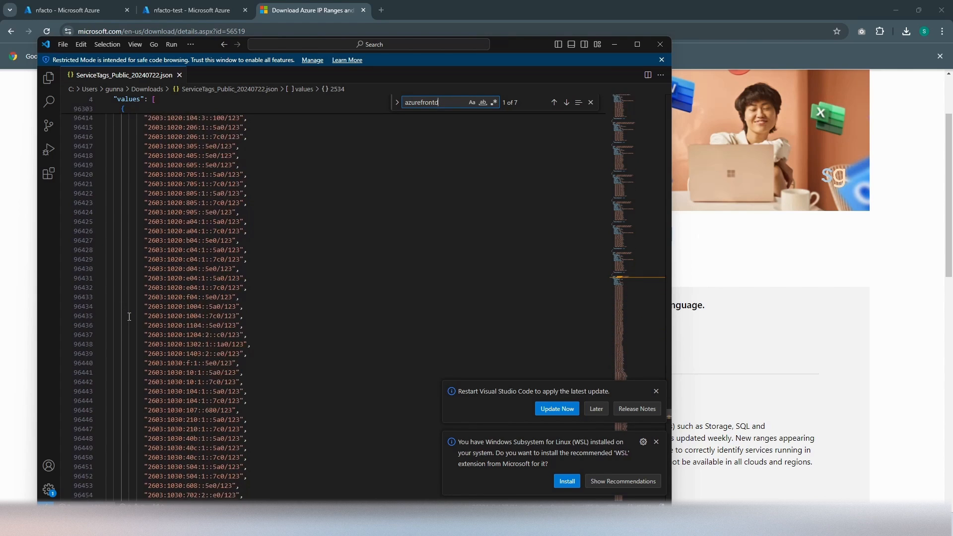